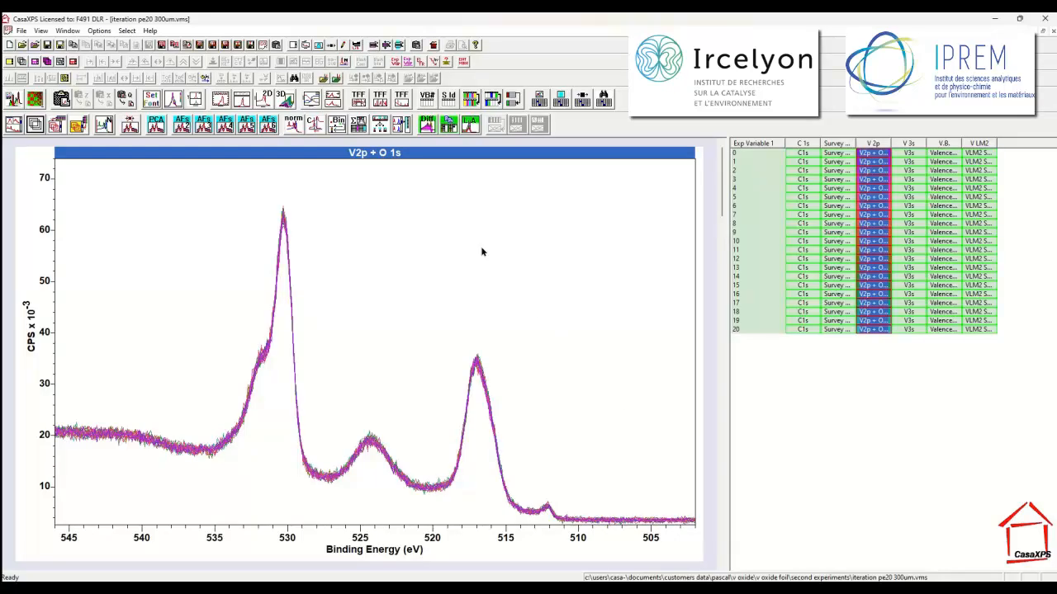
{"action": "mouse_move", "coordinate": [306, 345]}
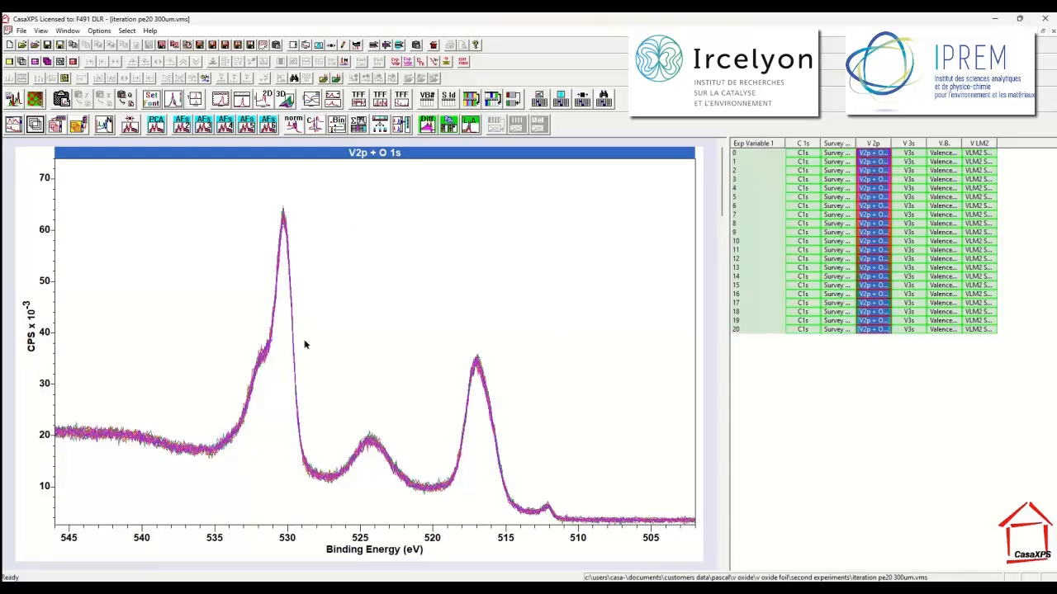
{"action": "mouse_move", "coordinate": [370, 360]}
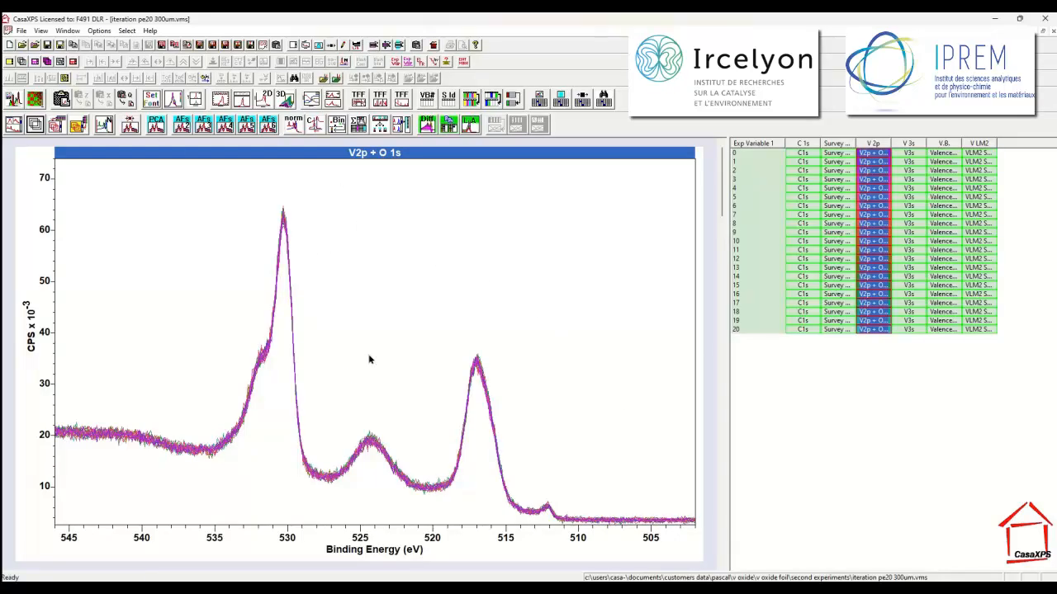
{"action": "mouse_move", "coordinate": [836, 214]}
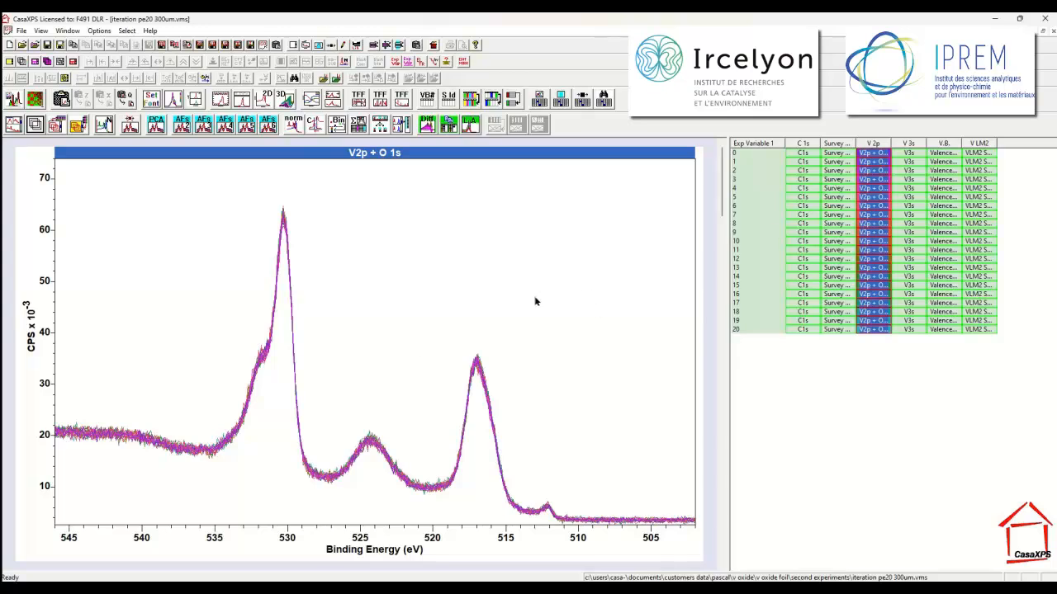
{"action": "mouse_move", "coordinate": [504, 280]}
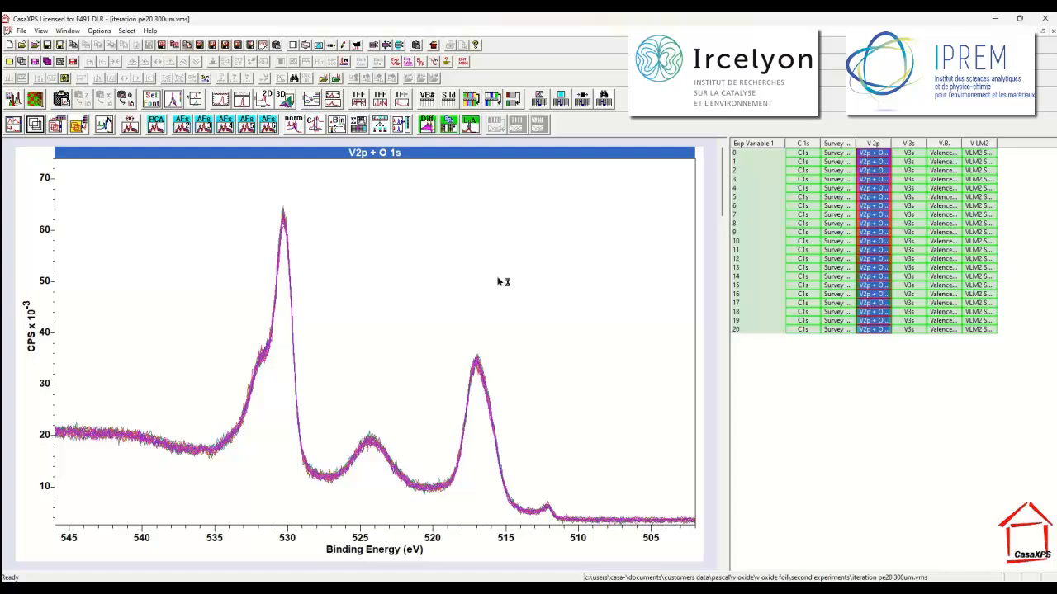
{"action": "mouse_move", "coordinate": [502, 280]}
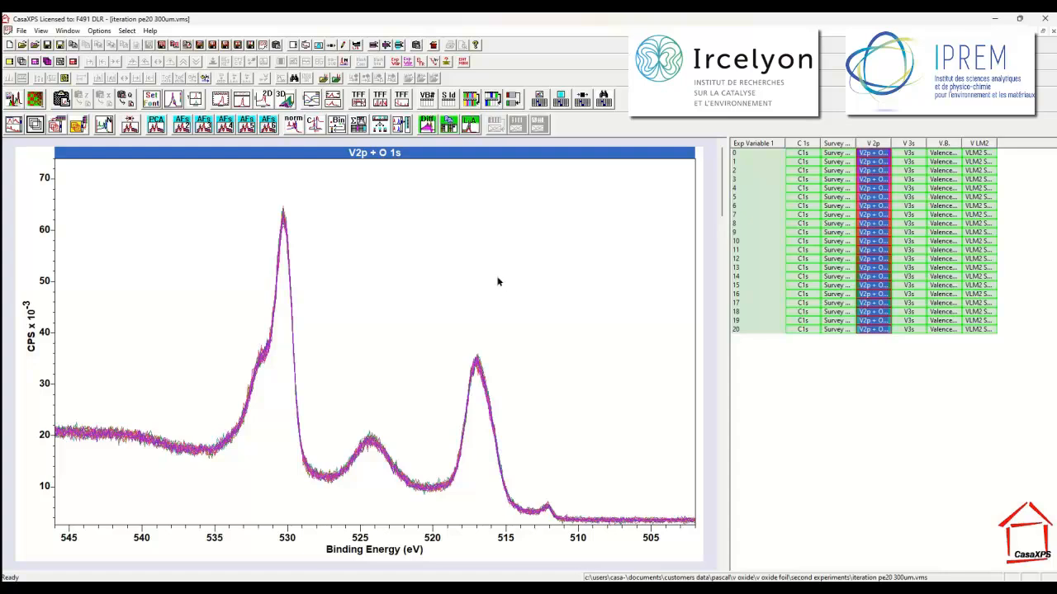
- Switch to the depth-profile .vms data window via the Window menu
{"action": "left_click", "coordinate": [66, 29]}
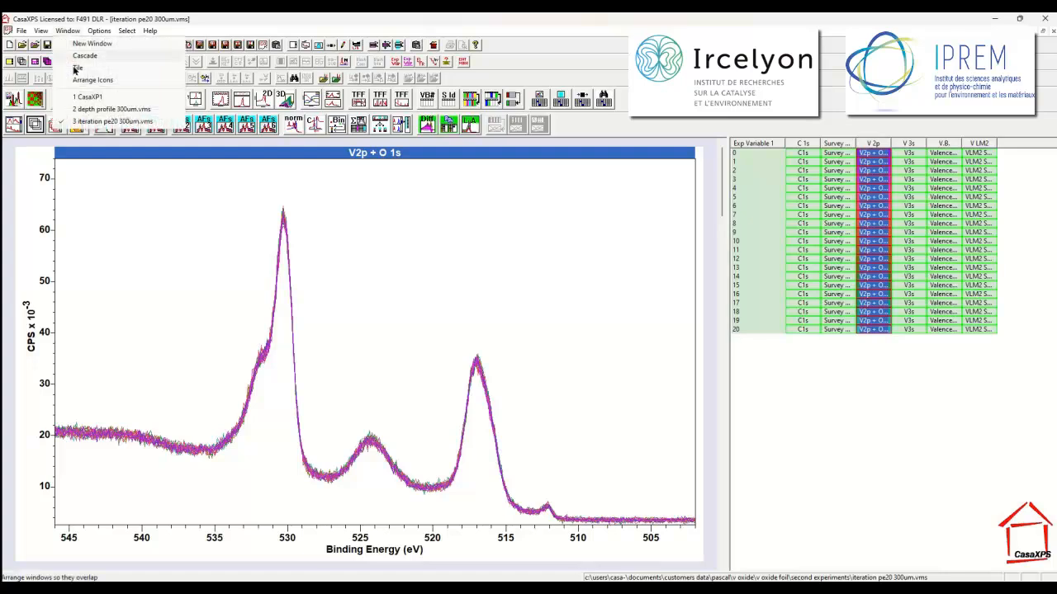
{"action": "left_click", "coordinate": [113, 109]}
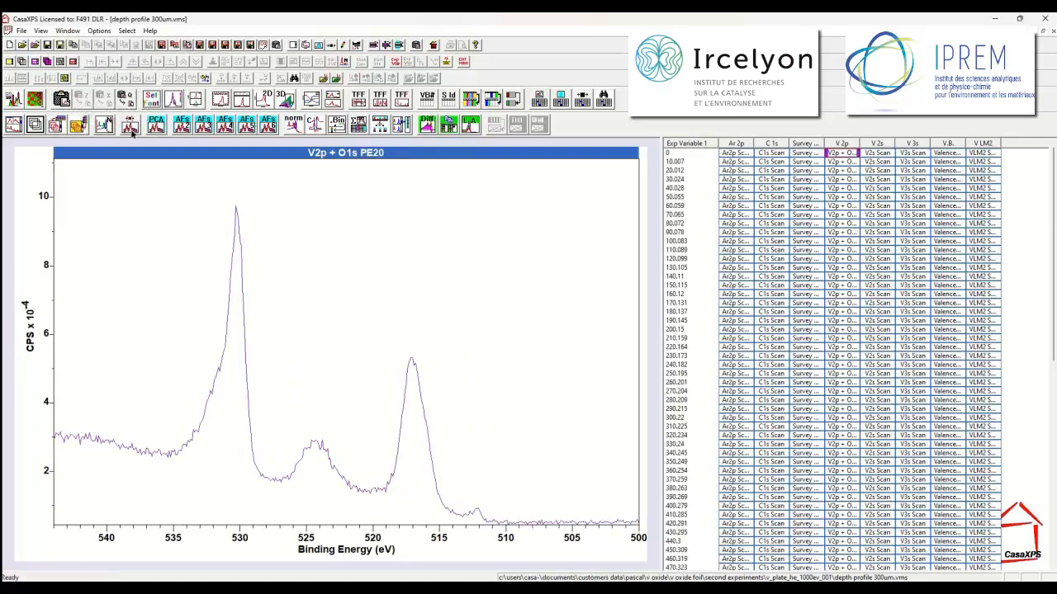
{"action": "mouse_move", "coordinate": [330, 183]}
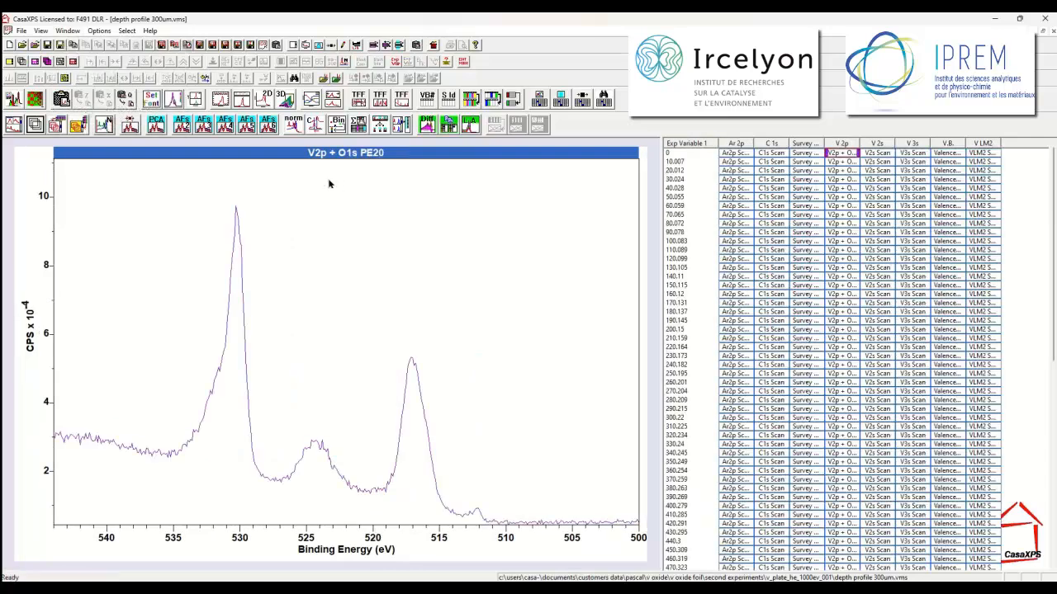
{"action": "mouse_move", "coordinate": [328, 188]}
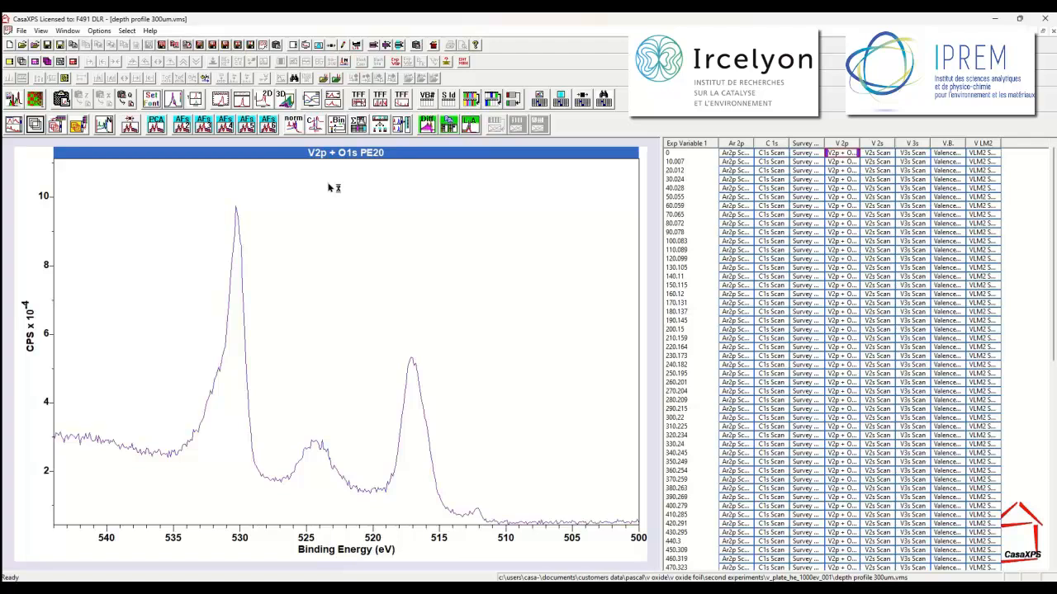
{"action": "mouse_move", "coordinate": [676, 175]}
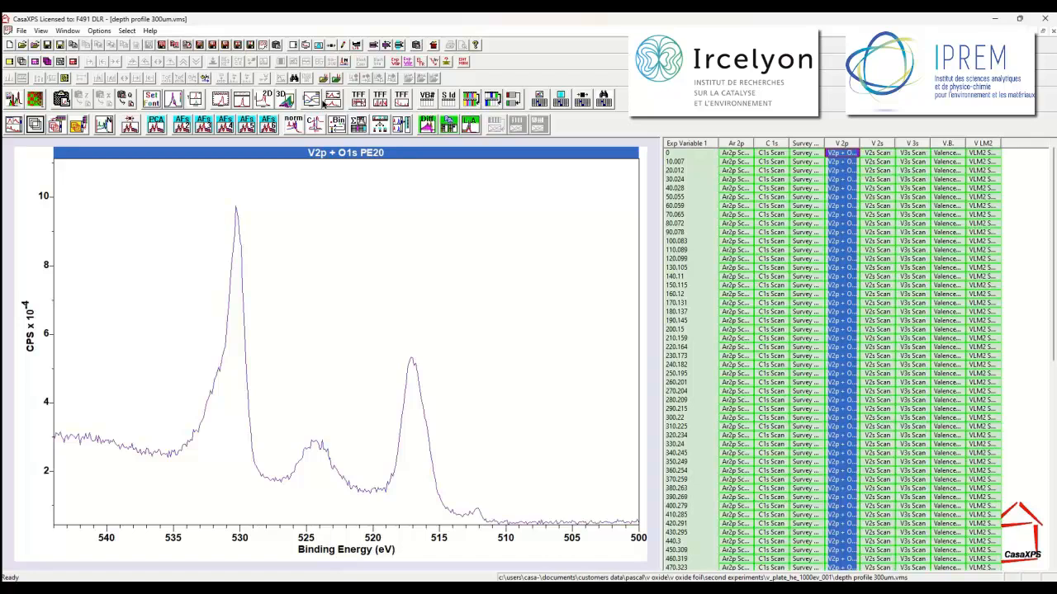
{"action": "mouse_move", "coordinate": [355, 341]}
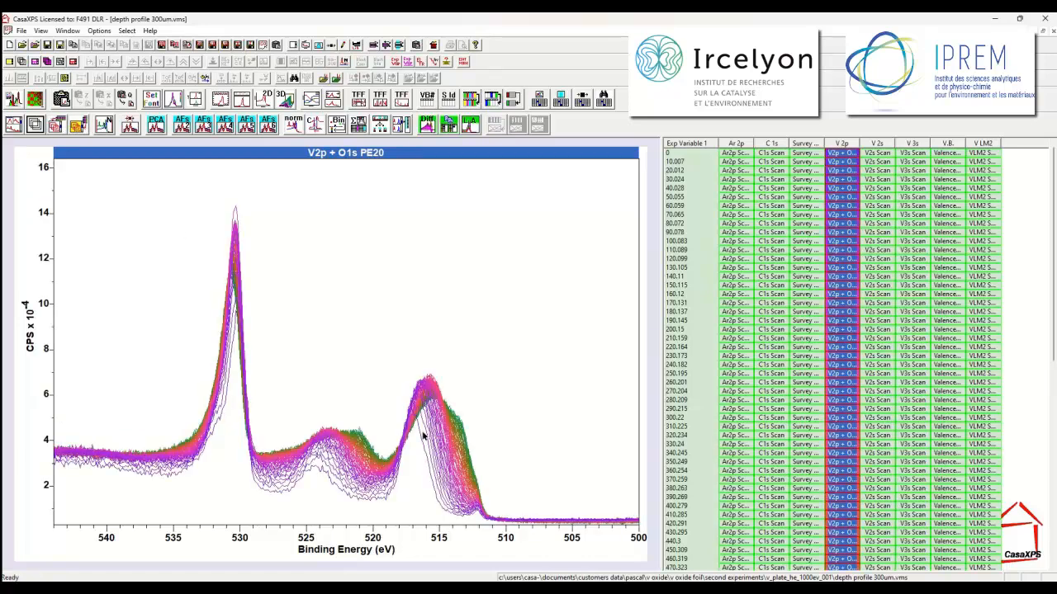
{"action": "mouse_move", "coordinate": [165, 205]}
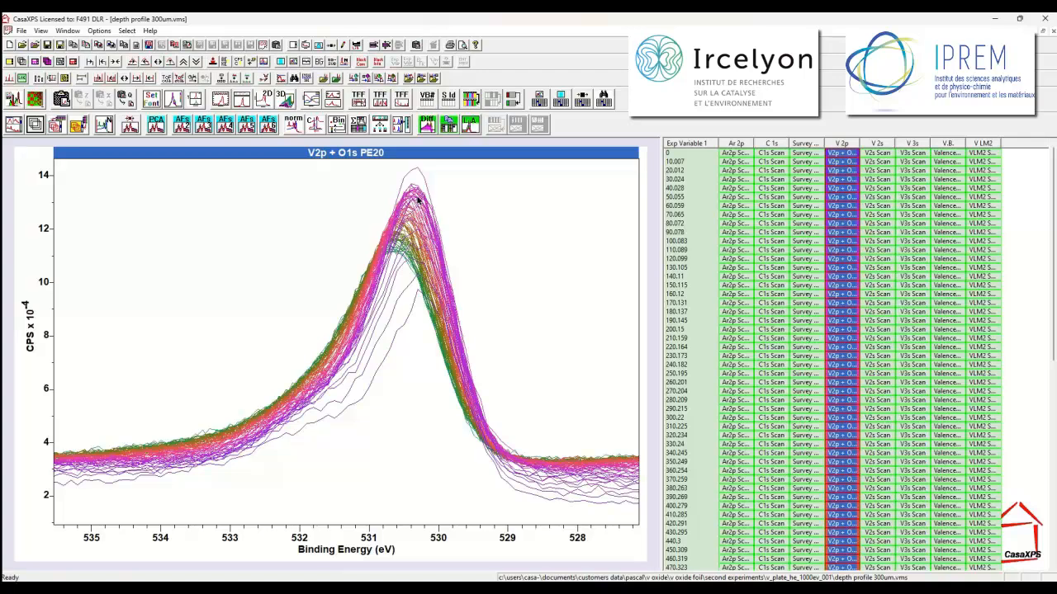
{"action": "mouse_move", "coordinate": [119, 86]}
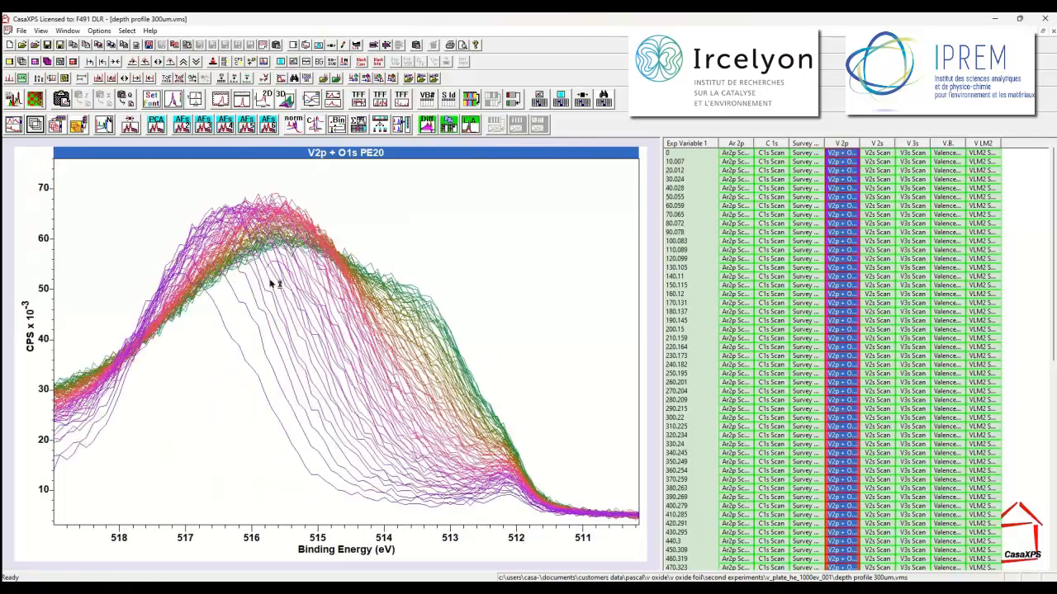
{"action": "mouse_move", "coordinate": [412, 338]}
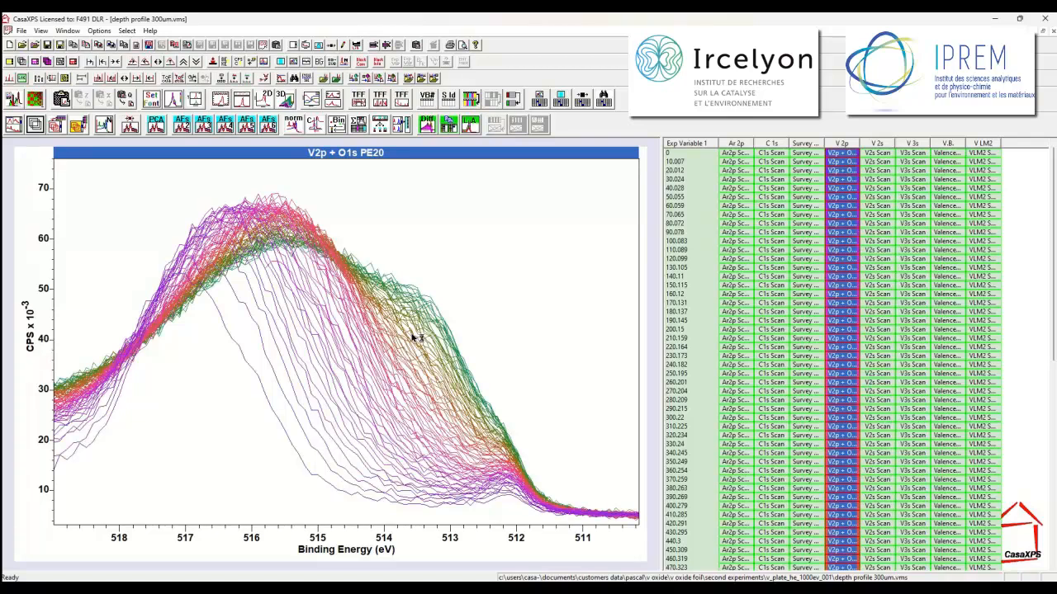
{"action": "mouse_move", "coordinate": [412, 350]}
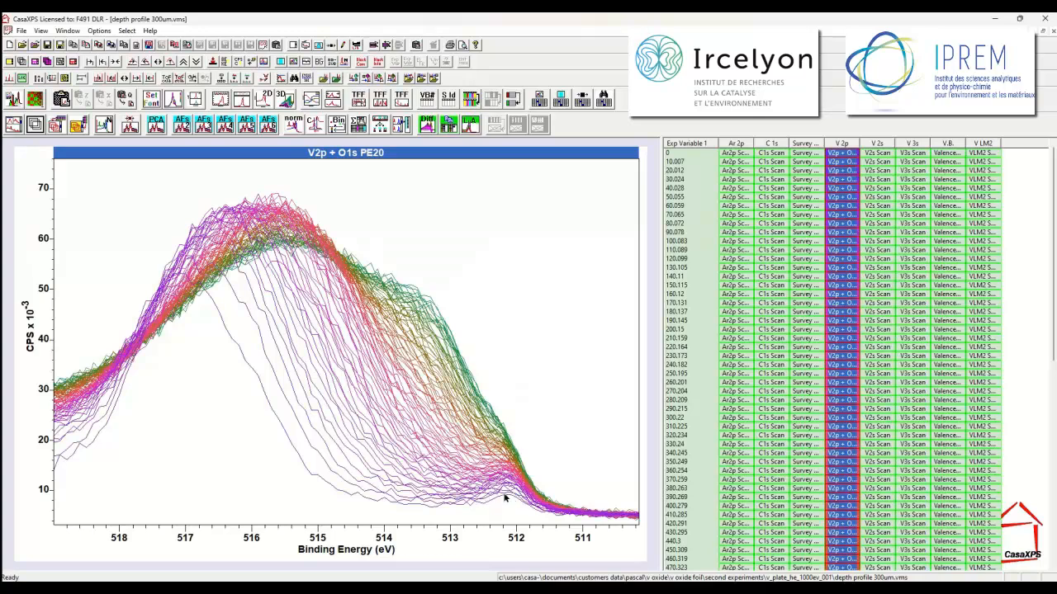
{"action": "mouse_move", "coordinate": [511, 499]}
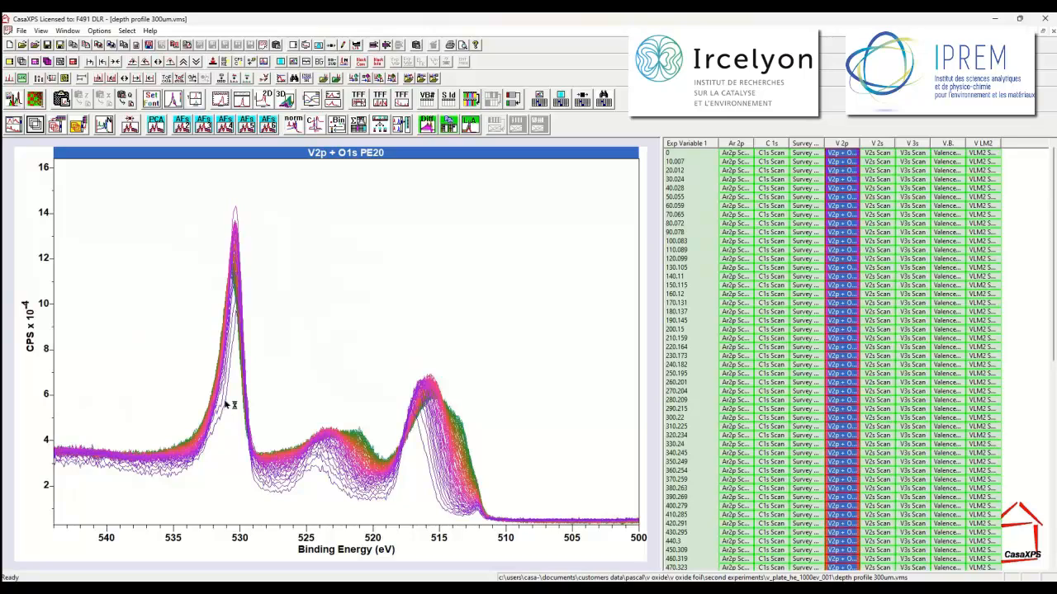
{"action": "mouse_move", "coordinate": [301, 376]}
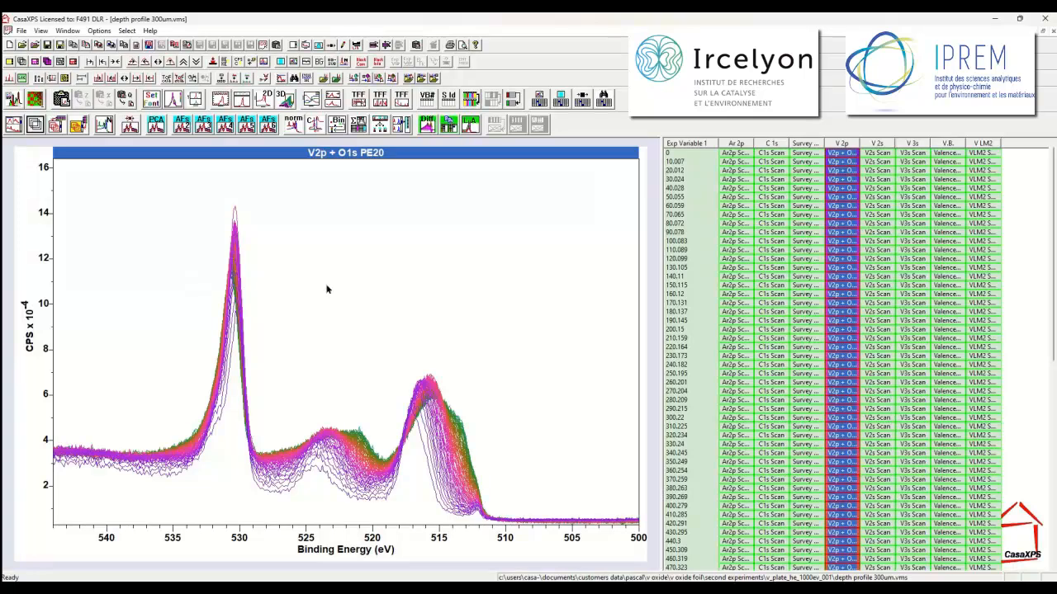
{"action": "mouse_move", "coordinate": [189, 168]}
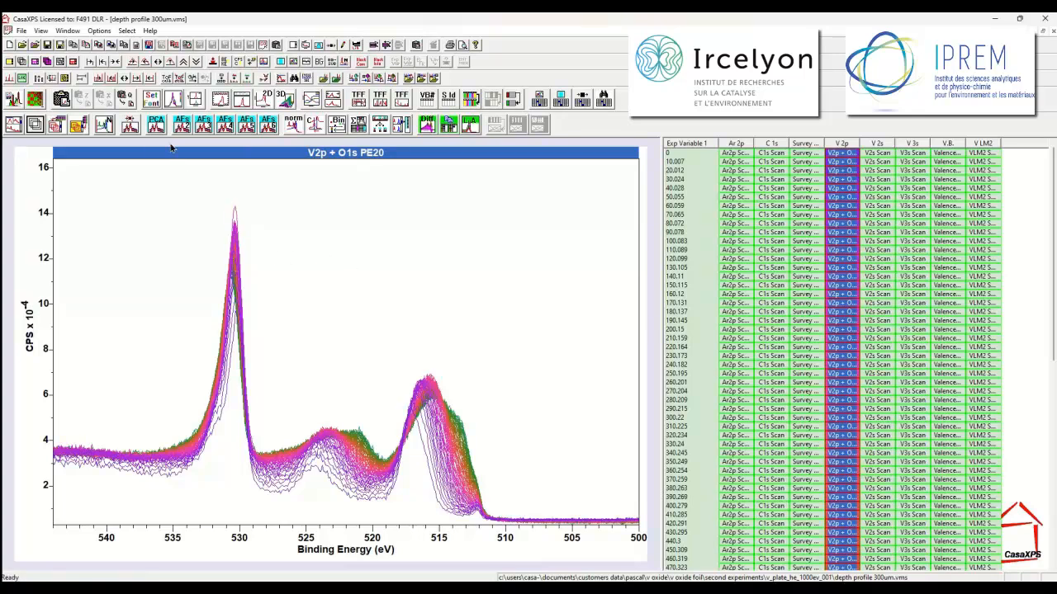
{"action": "mouse_move", "coordinate": [379, 271]}
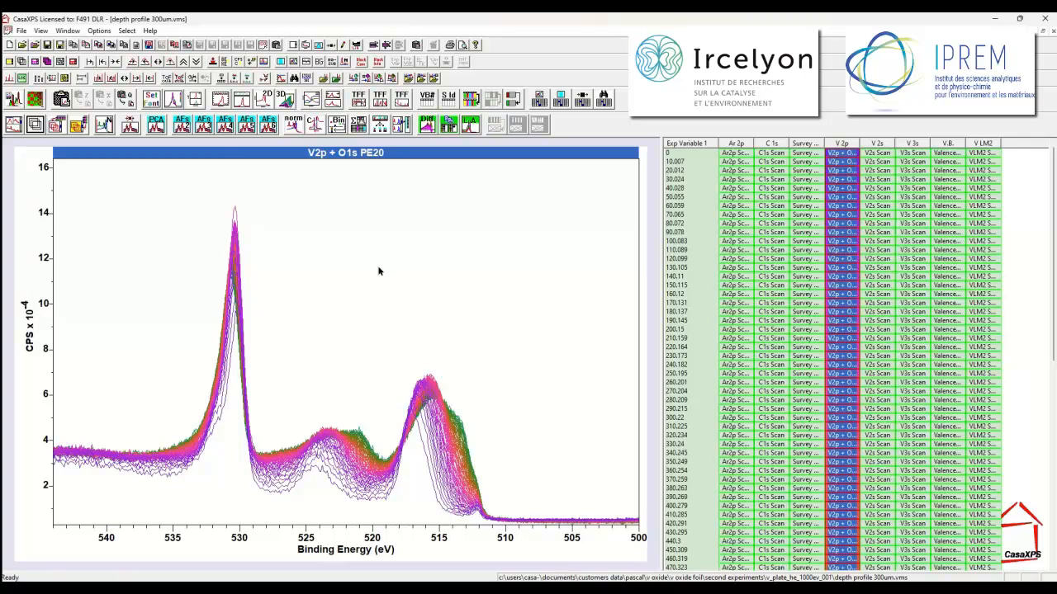
{"action": "mouse_move", "coordinate": [383, 271]}
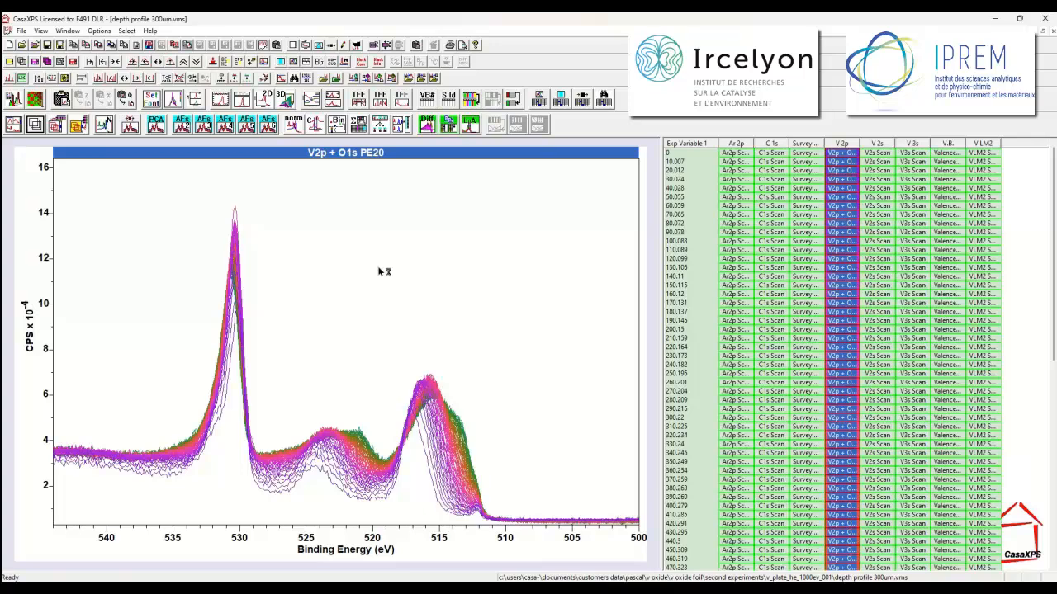
{"action": "mouse_move", "coordinate": [379, 271]}
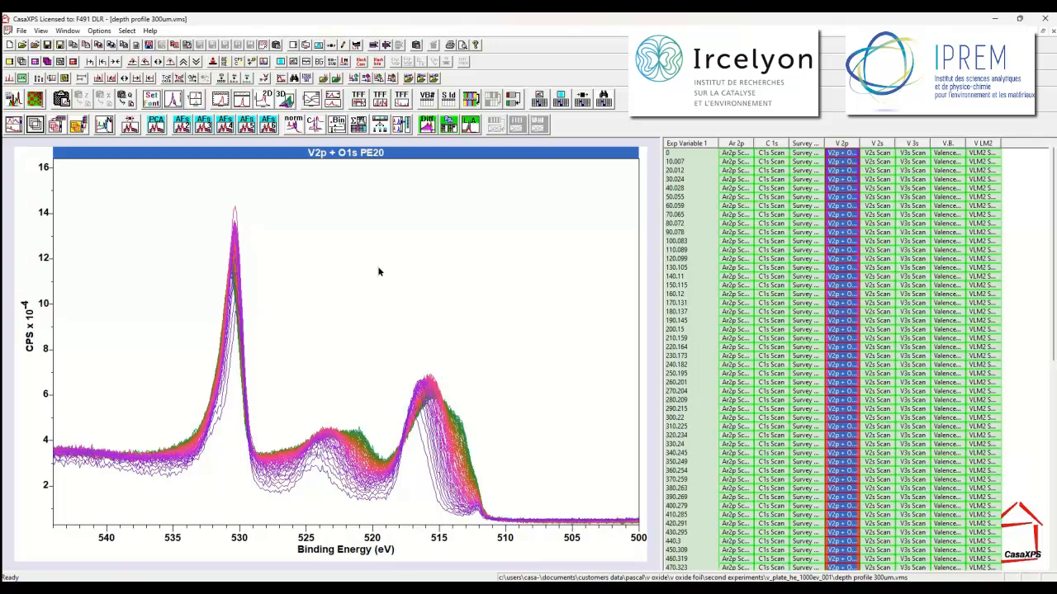
{"action": "mouse_move", "coordinate": [195, 281]}
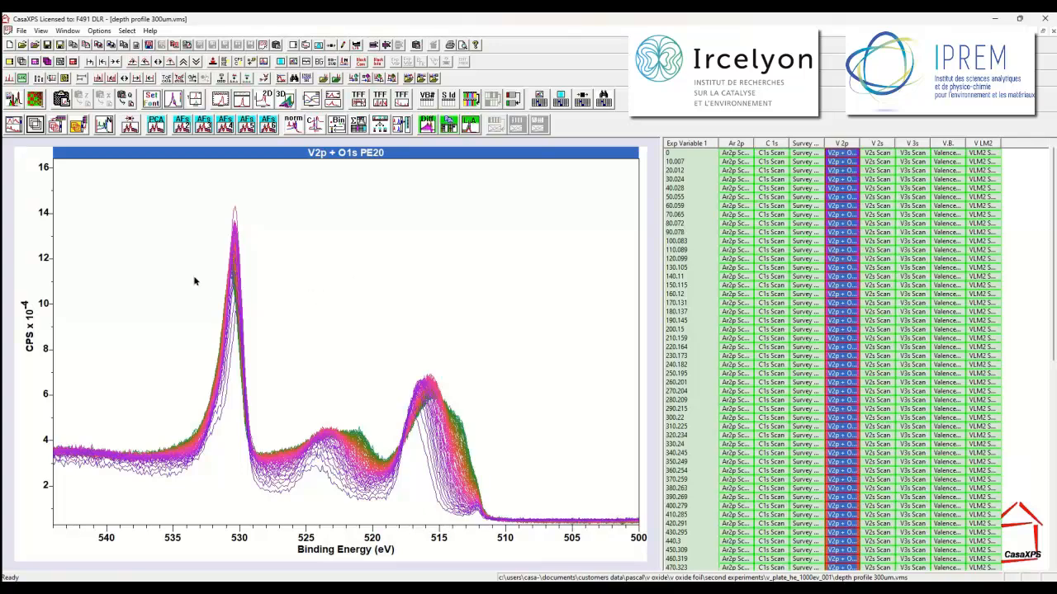
{"action": "mouse_move", "coordinate": [188, 282]}
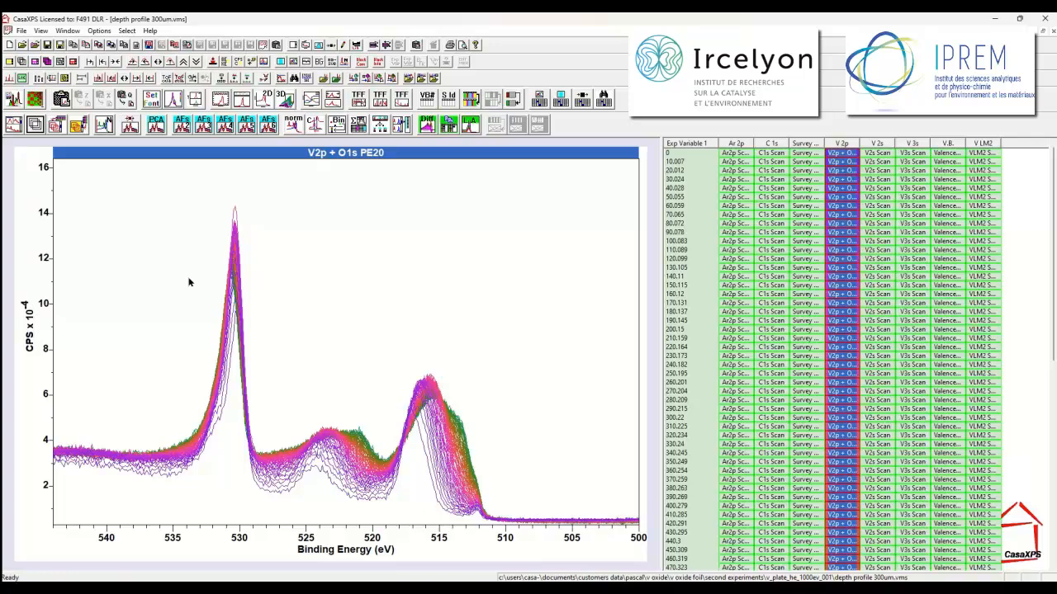
{"action": "mouse_move", "coordinate": [449, 428]}
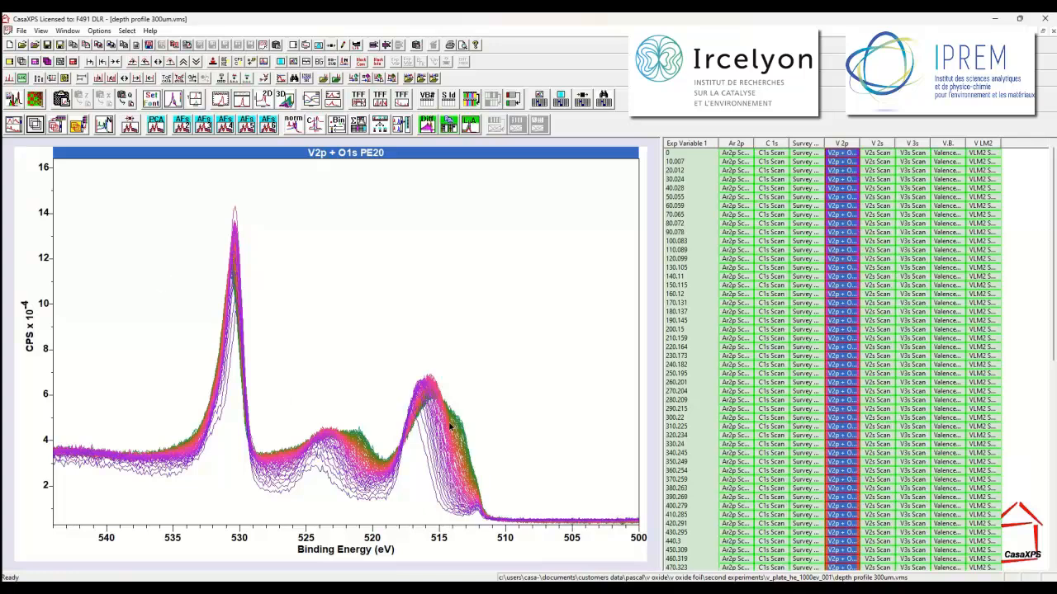
{"action": "mouse_move", "coordinate": [439, 305]}
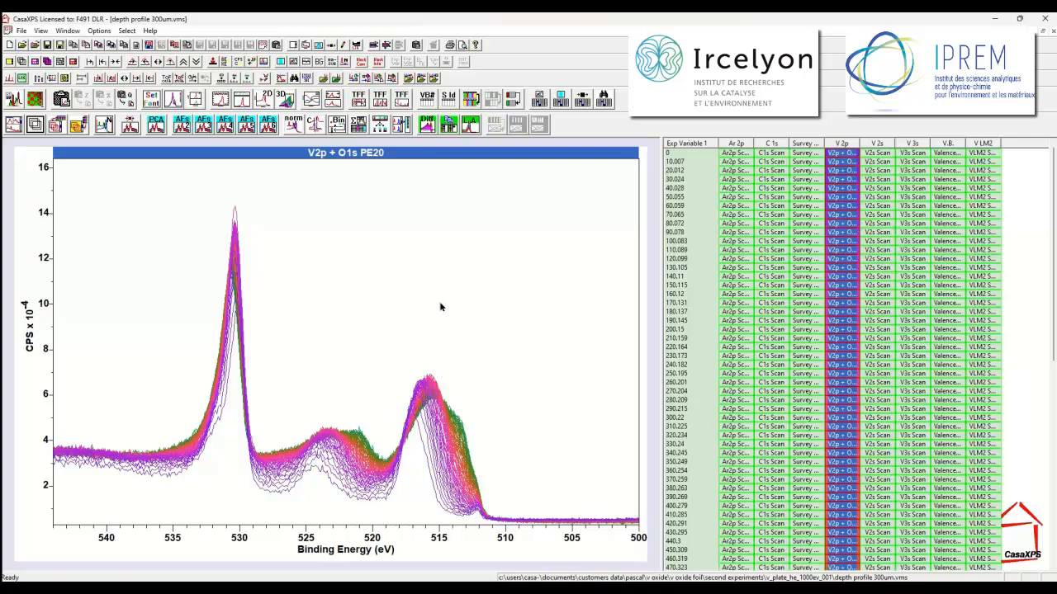
{"action": "mouse_move", "coordinate": [436, 294]}
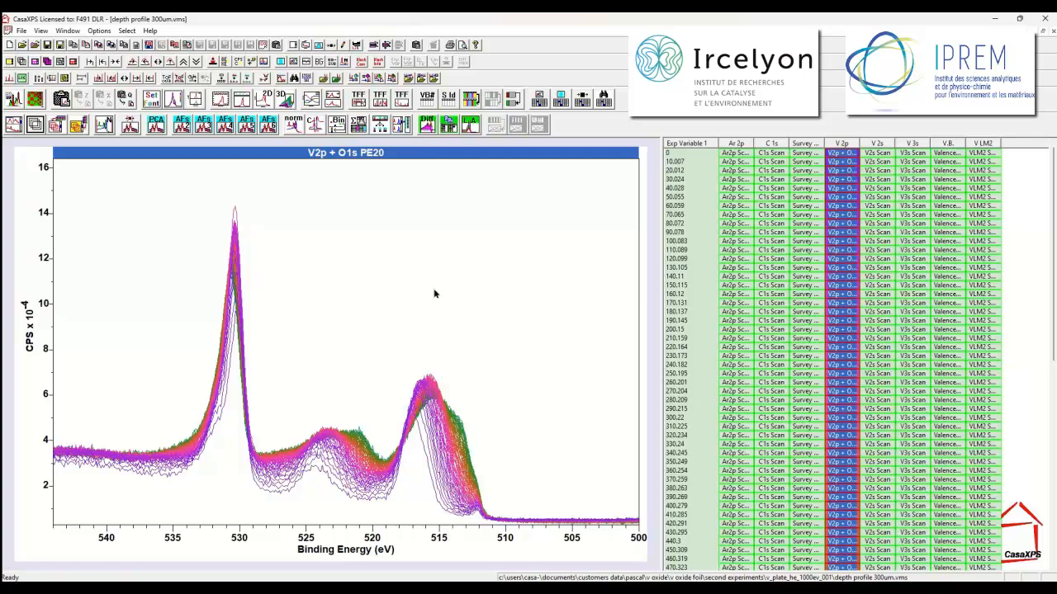
{"action": "mouse_move", "coordinate": [360, 264]}
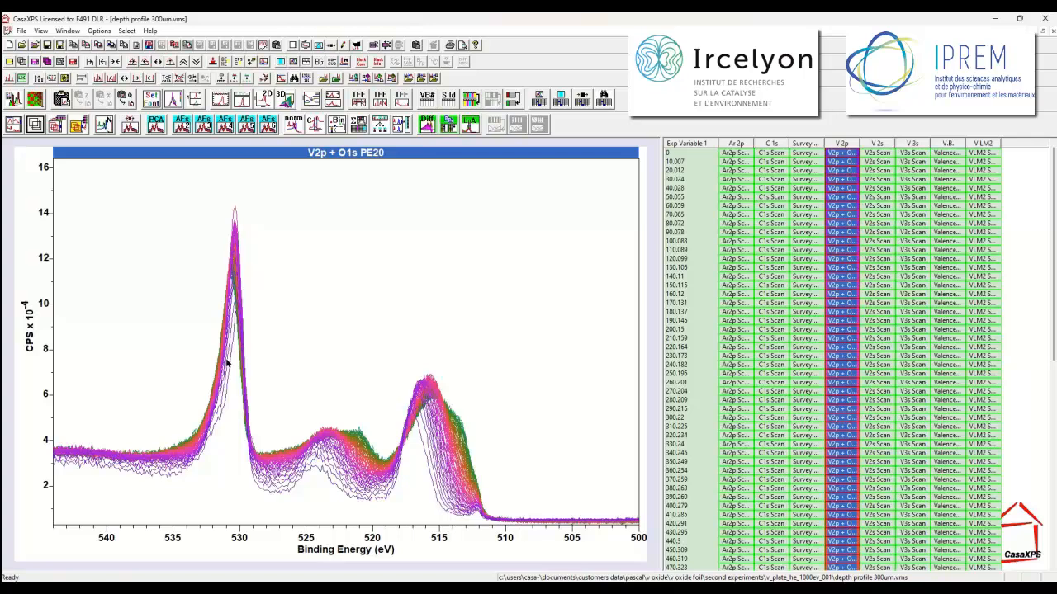
{"action": "mouse_move", "coordinate": [442, 423]}
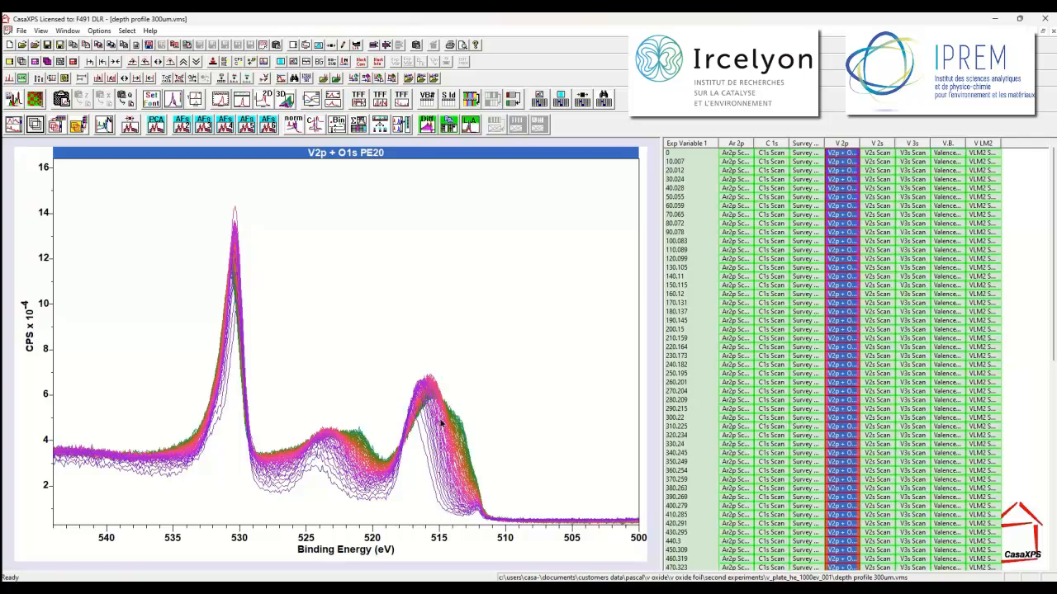
{"action": "mouse_move", "coordinate": [371, 332]}
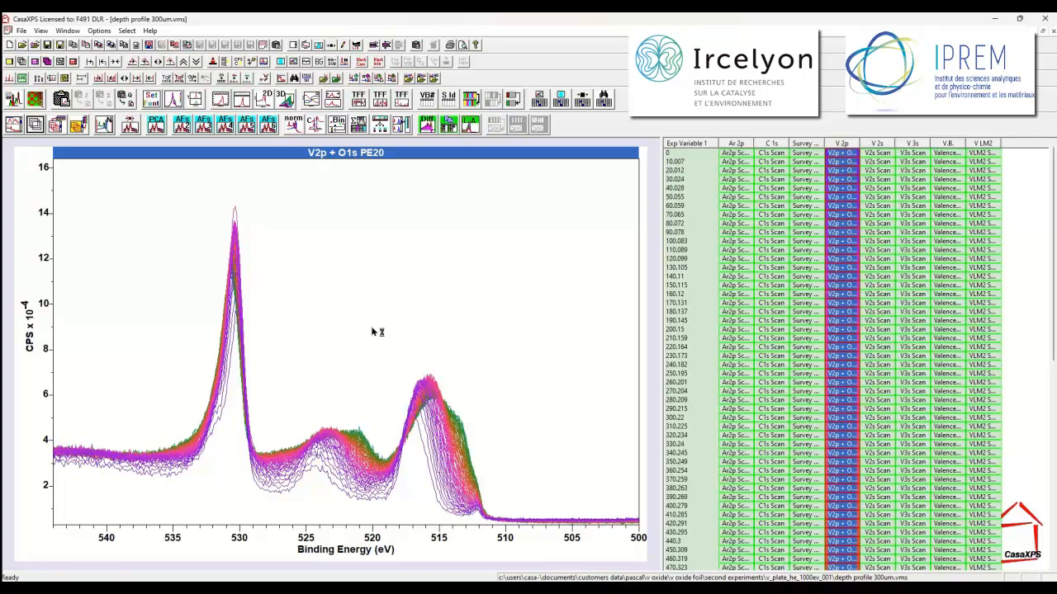
{"action": "mouse_move", "coordinate": [181, 330]}
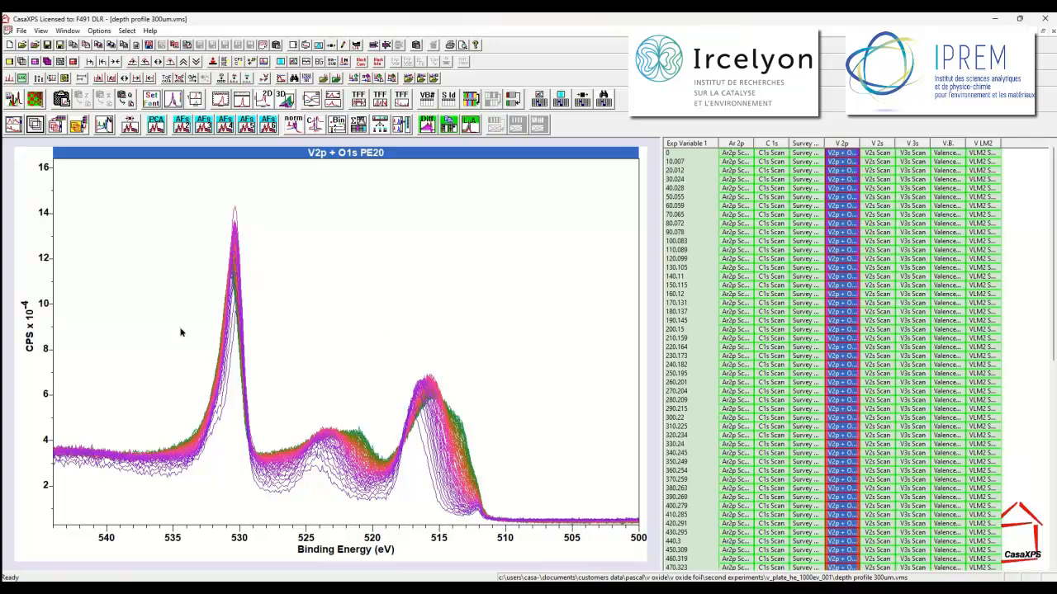
{"action": "mouse_move", "coordinate": [139, 241]}
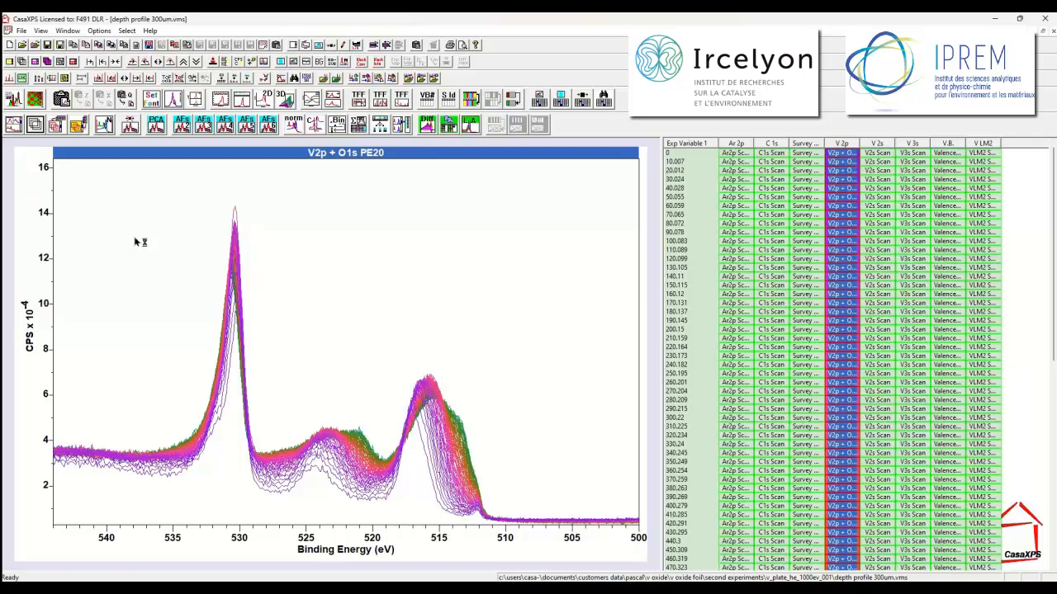
{"action": "mouse_move", "coordinate": [136, 241]}
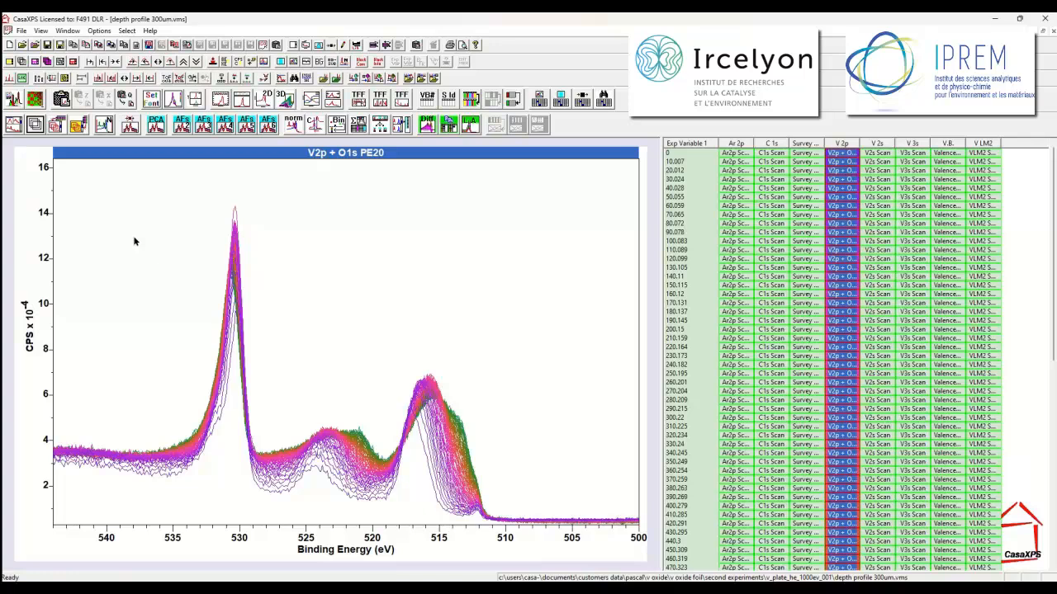
{"action": "mouse_move", "coordinate": [142, 241]}
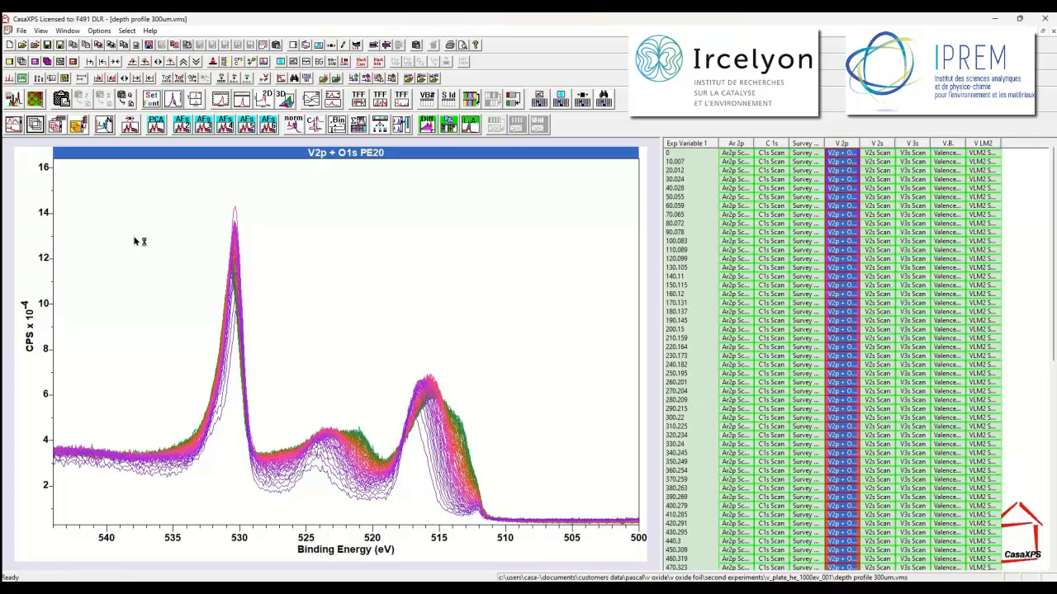
{"action": "mouse_move", "coordinate": [184, 158]}
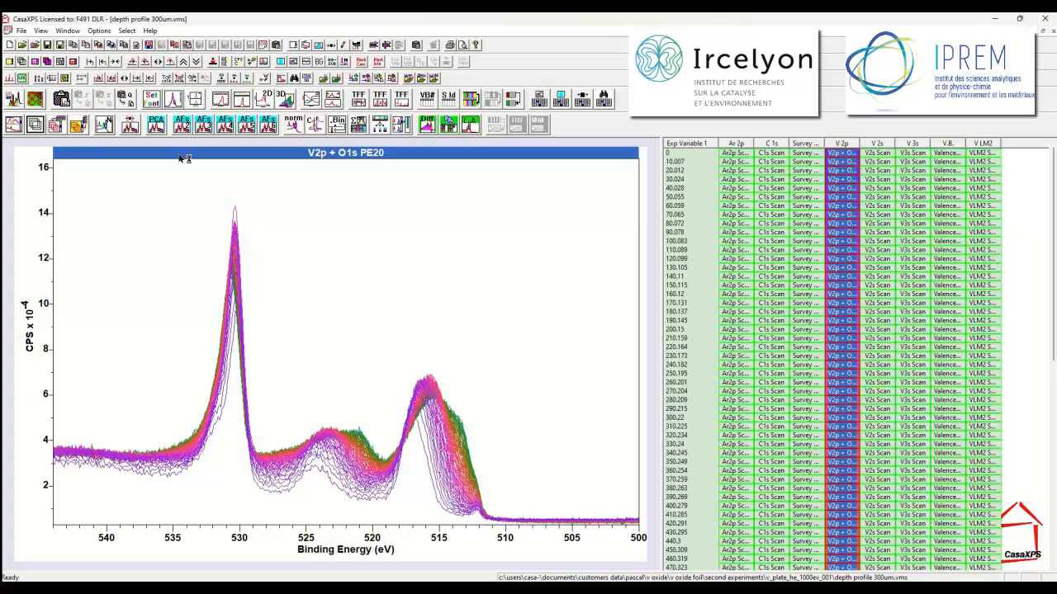
{"action": "mouse_move", "coordinate": [155, 124]}
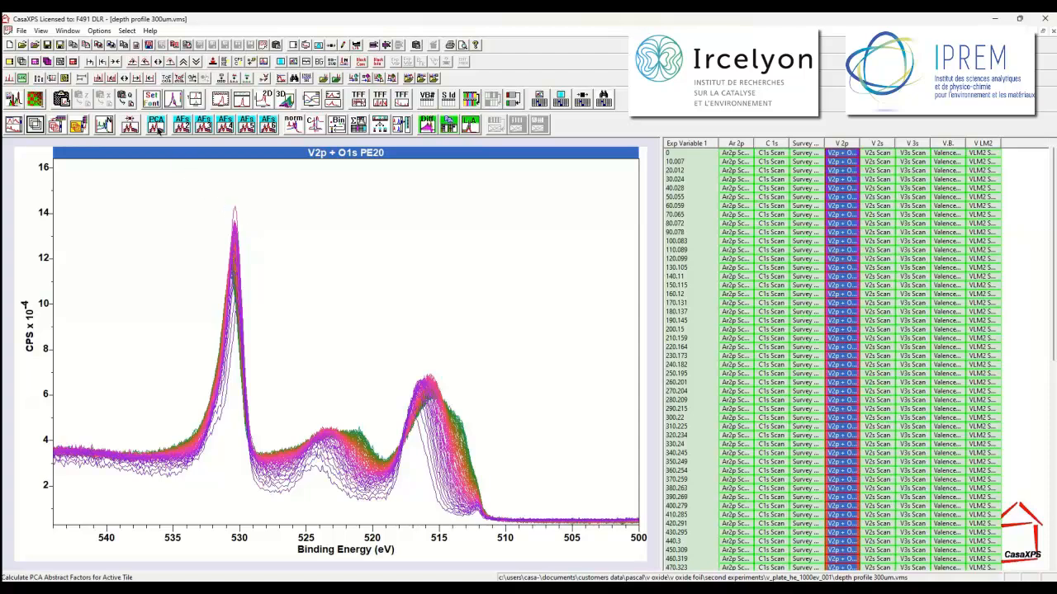
{"action": "mouse_move", "coordinate": [155, 124]}
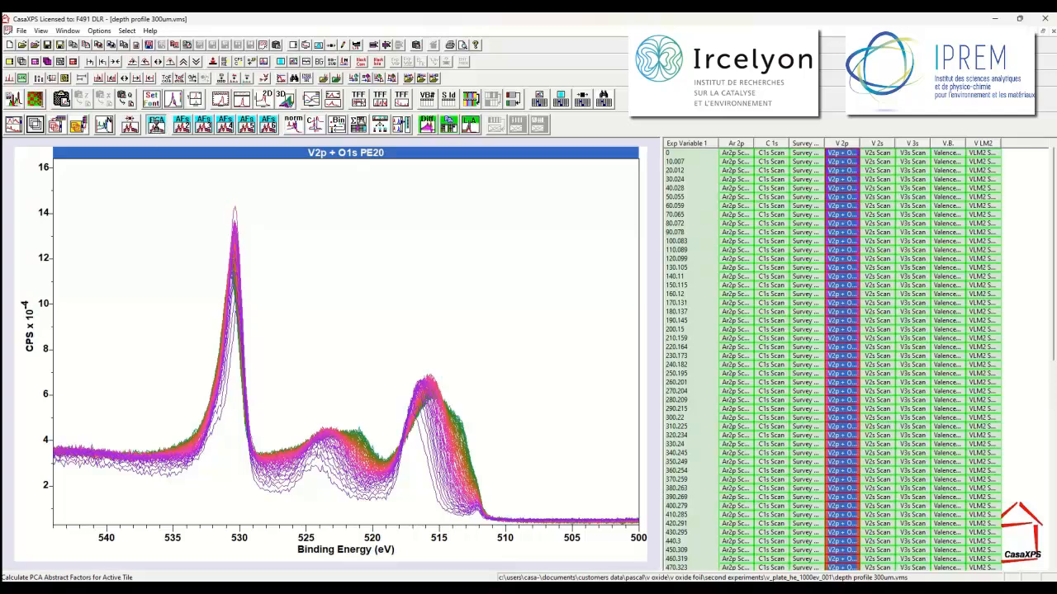
- Calculate and tile PCA abstract factors for the active tile, then page to the higher noise-like factors
{"action": "left_click", "coordinate": [156, 124]}
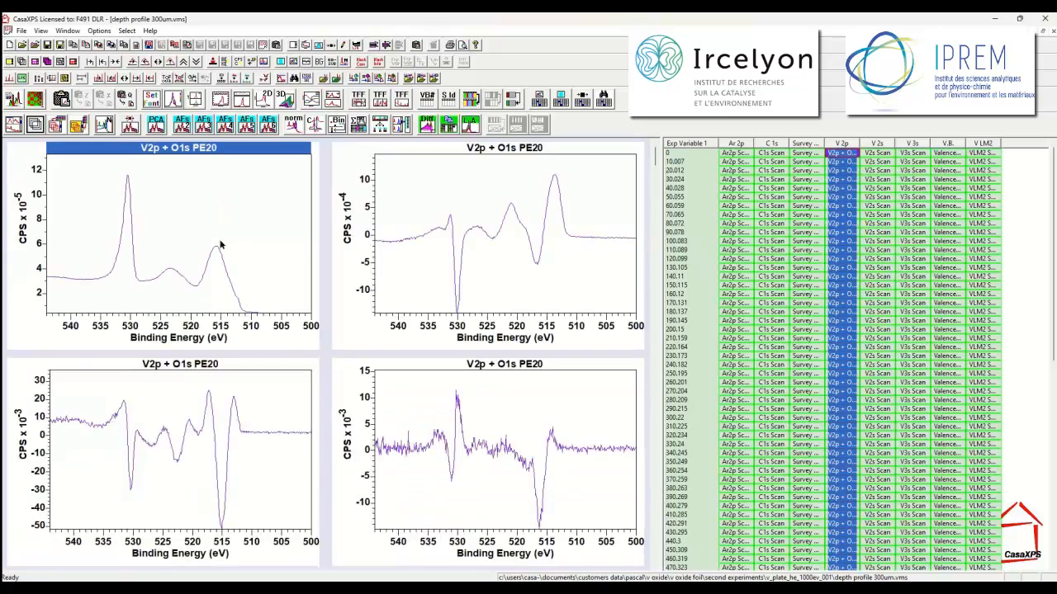
{"action": "mouse_move", "coordinate": [175, 244]}
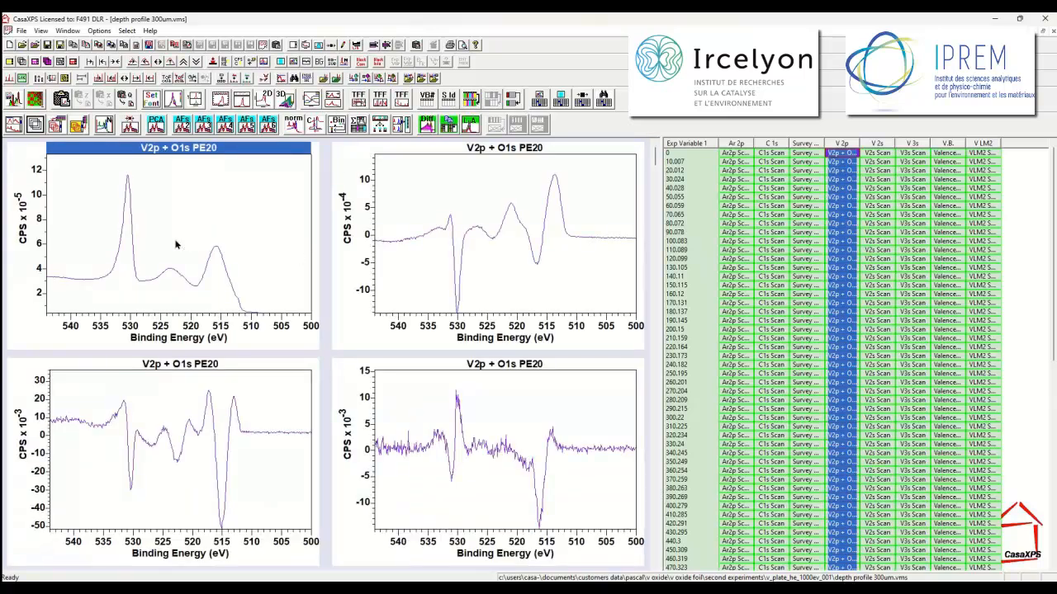
{"action": "mouse_move", "coordinate": [182, 228]}
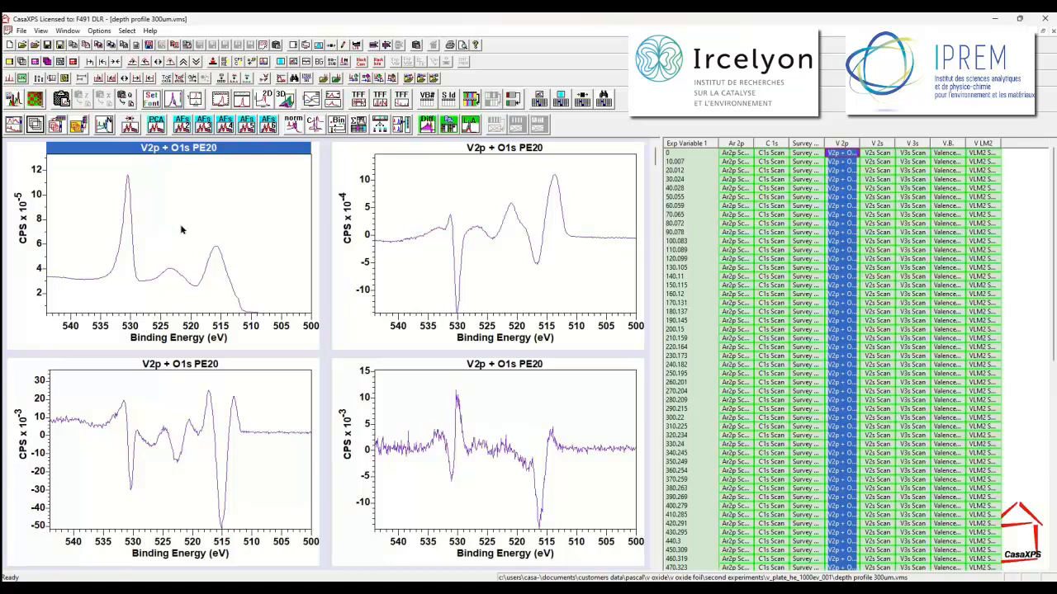
{"action": "mouse_move", "coordinate": [419, 241]}
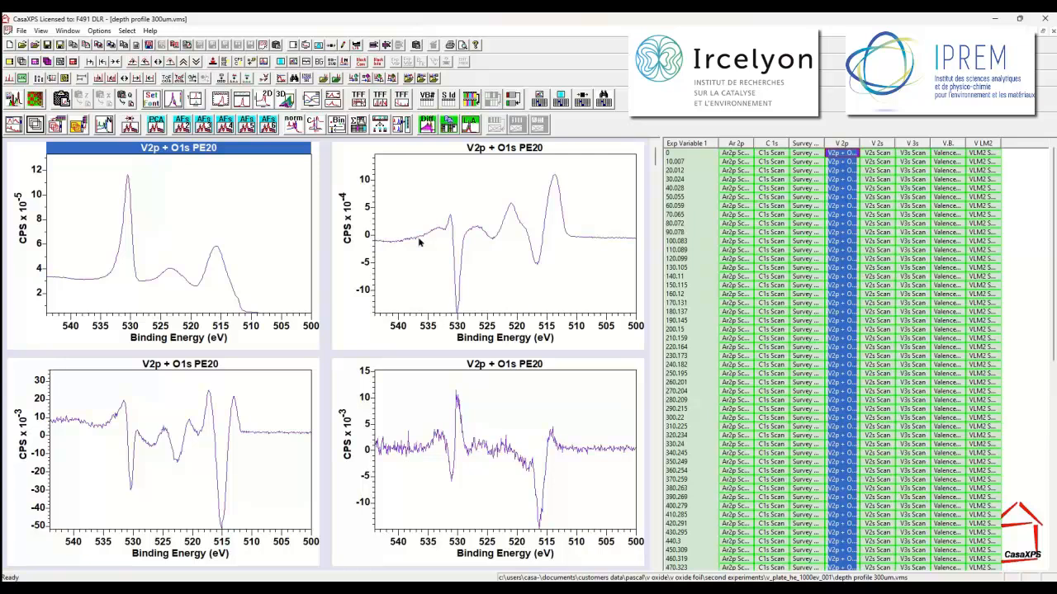
{"action": "mouse_move", "coordinate": [421, 432]}
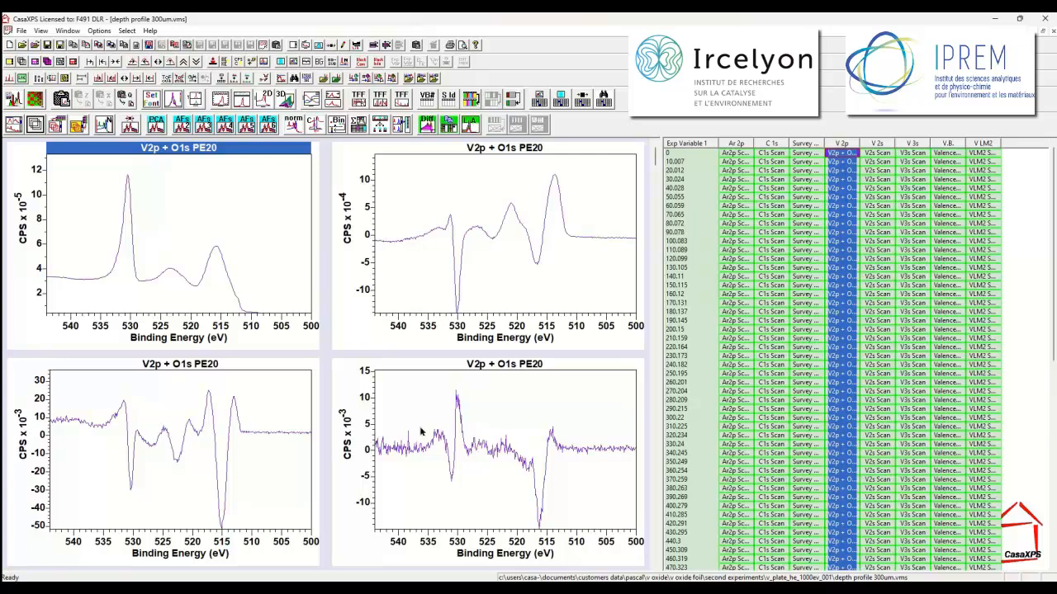
{"action": "mouse_move", "coordinate": [205, 297]}
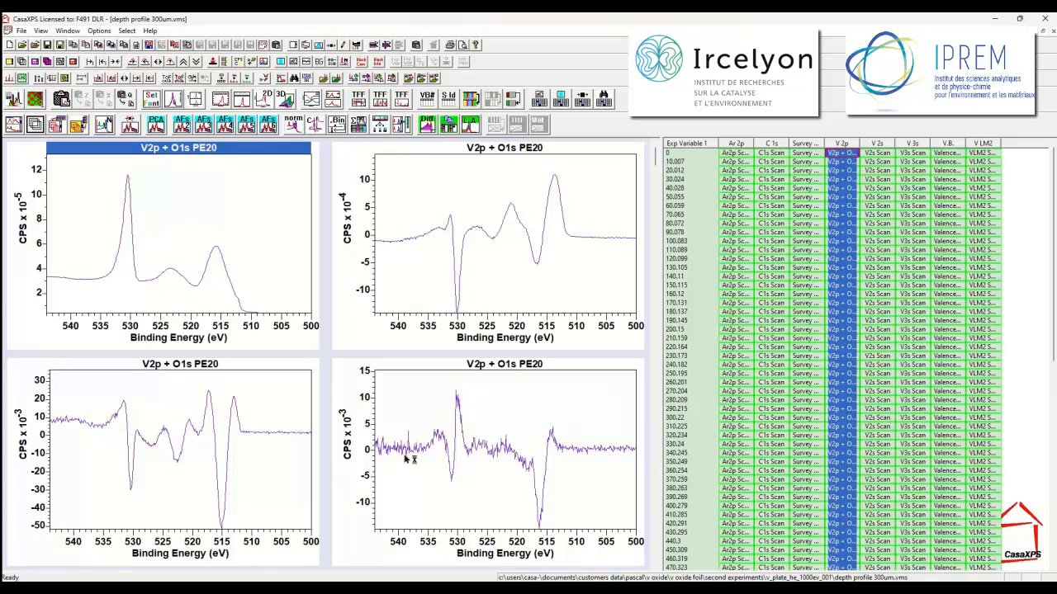
{"action": "mouse_move", "coordinate": [652, 387]}
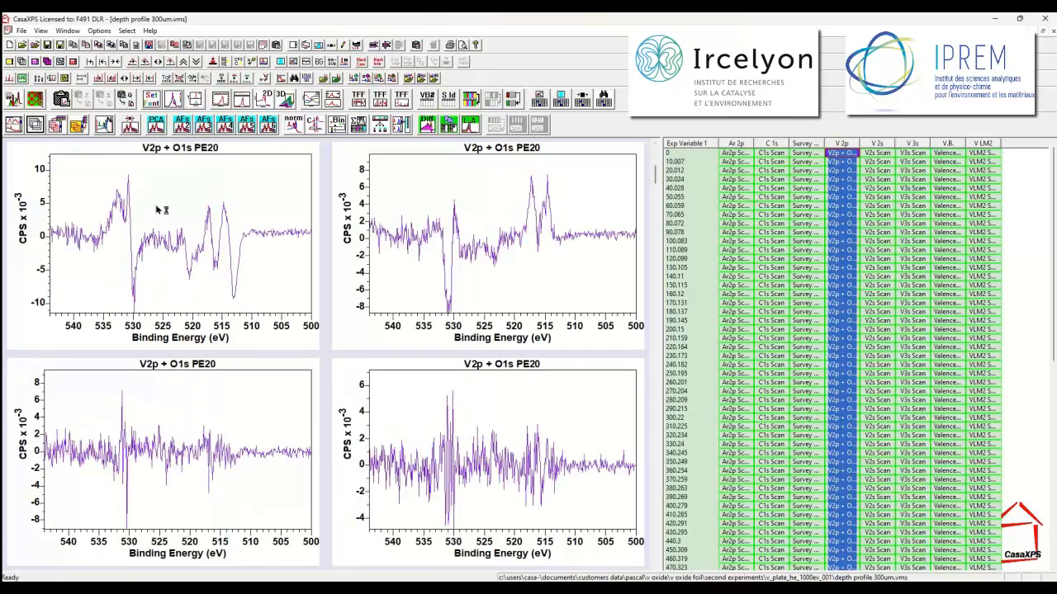
{"action": "left_click", "coordinate": [501, 231]}
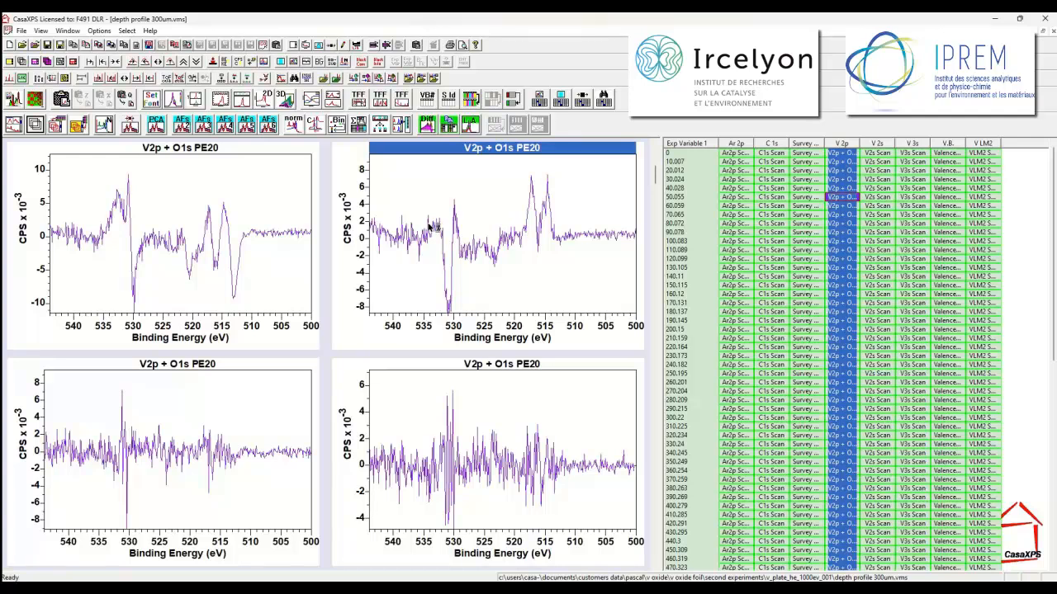
{"action": "mouse_move", "coordinate": [190, 416]}
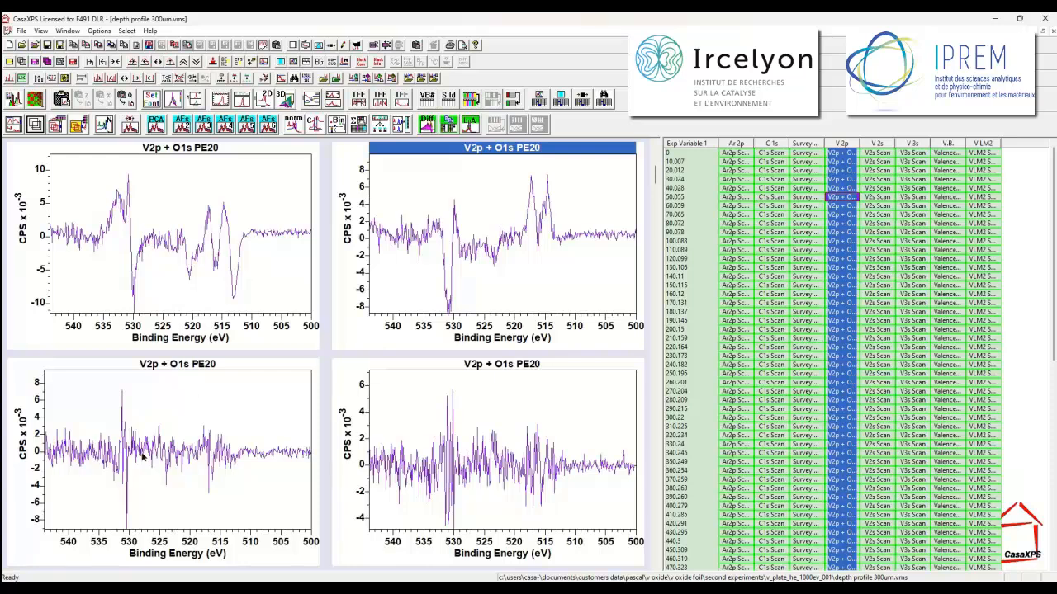
{"action": "mouse_move", "coordinate": [416, 460]}
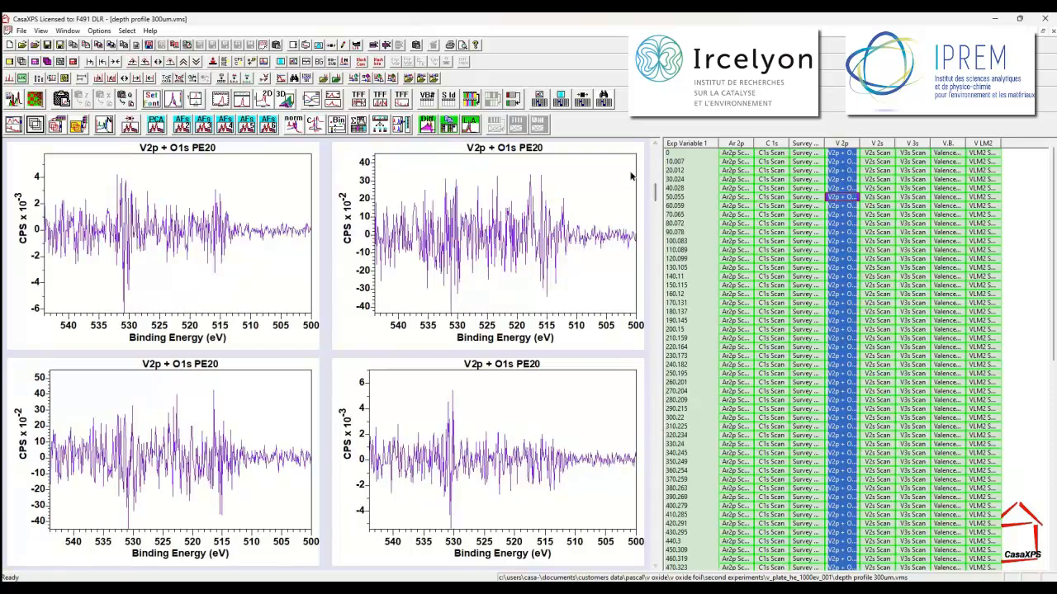
- Return the tiled display to the first page of PCA abstract factors
{"action": "left_click", "coordinate": [502, 149]}
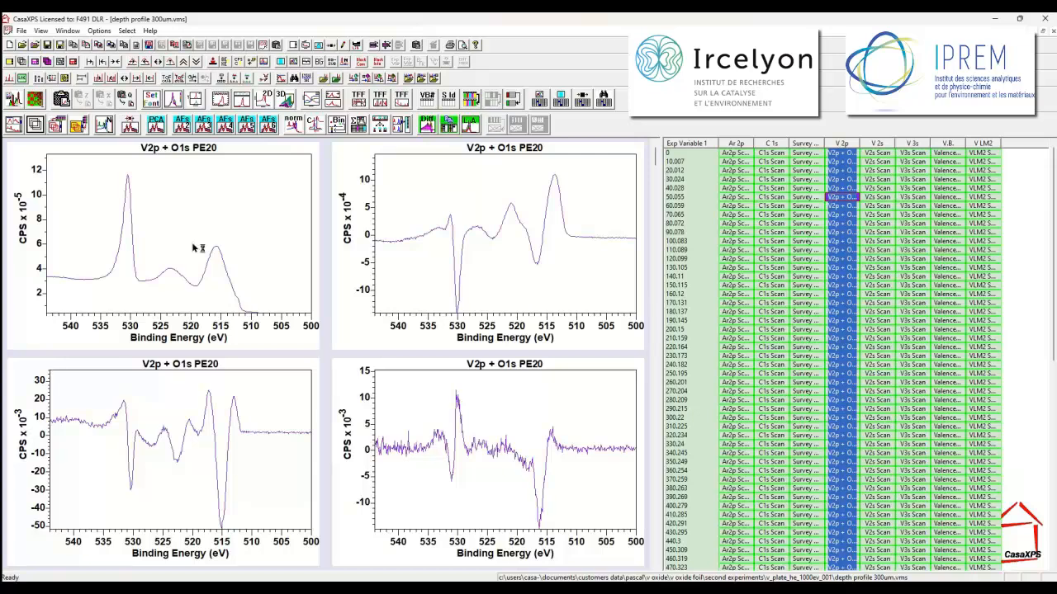
{"action": "mouse_move", "coordinate": [196, 247]}
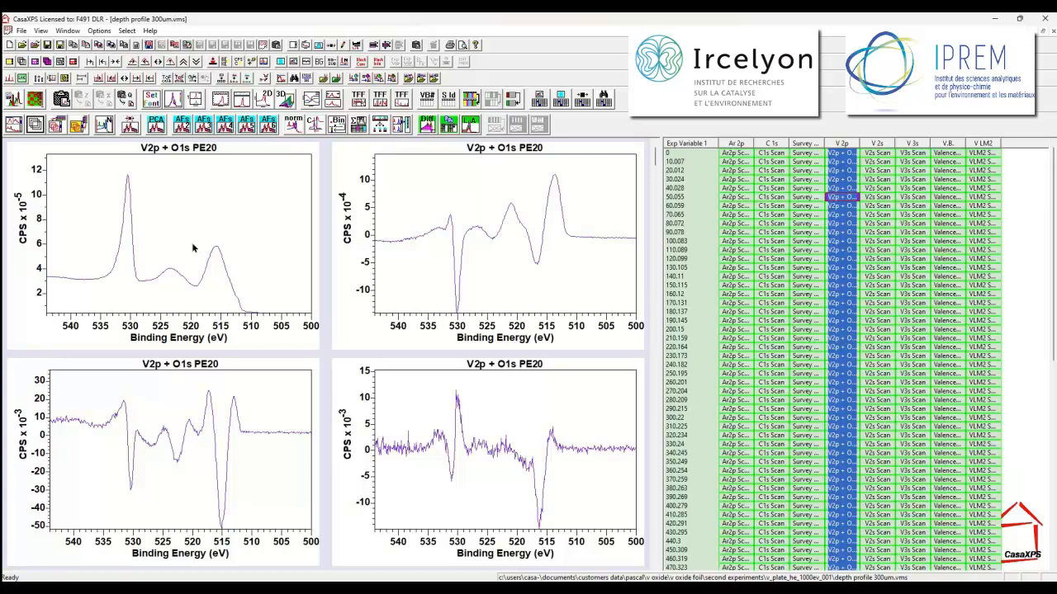
{"action": "mouse_move", "coordinate": [415, 396]}
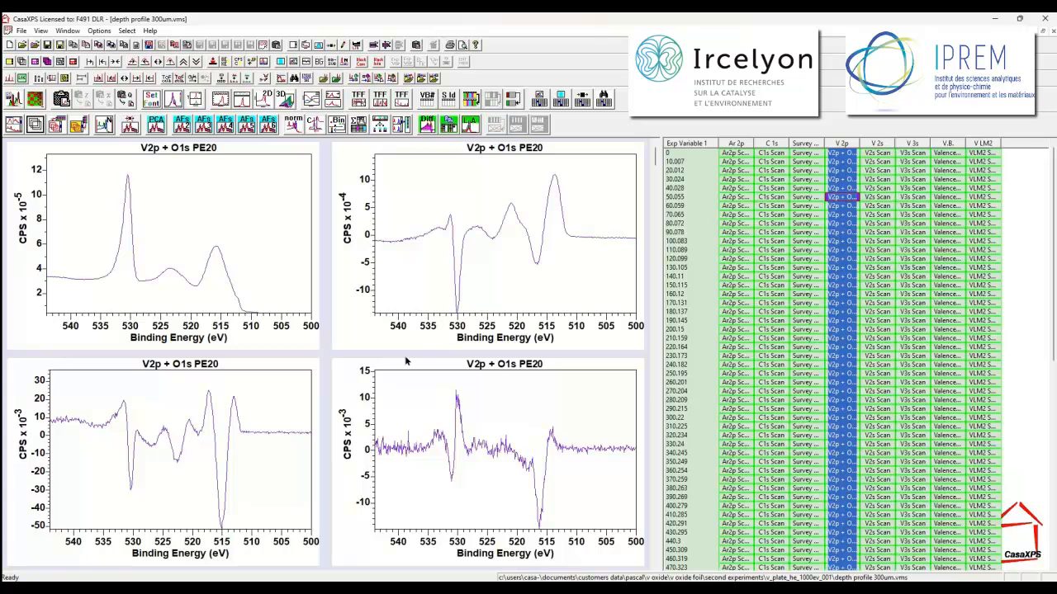
{"action": "mouse_move", "coordinate": [277, 268]}
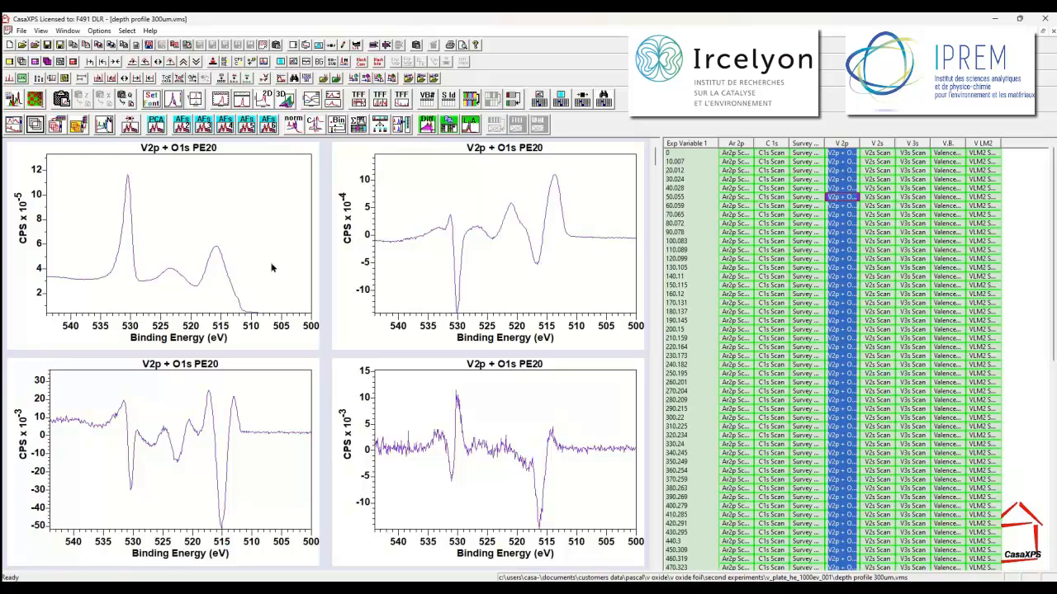
{"action": "mouse_move", "coordinate": [429, 251]}
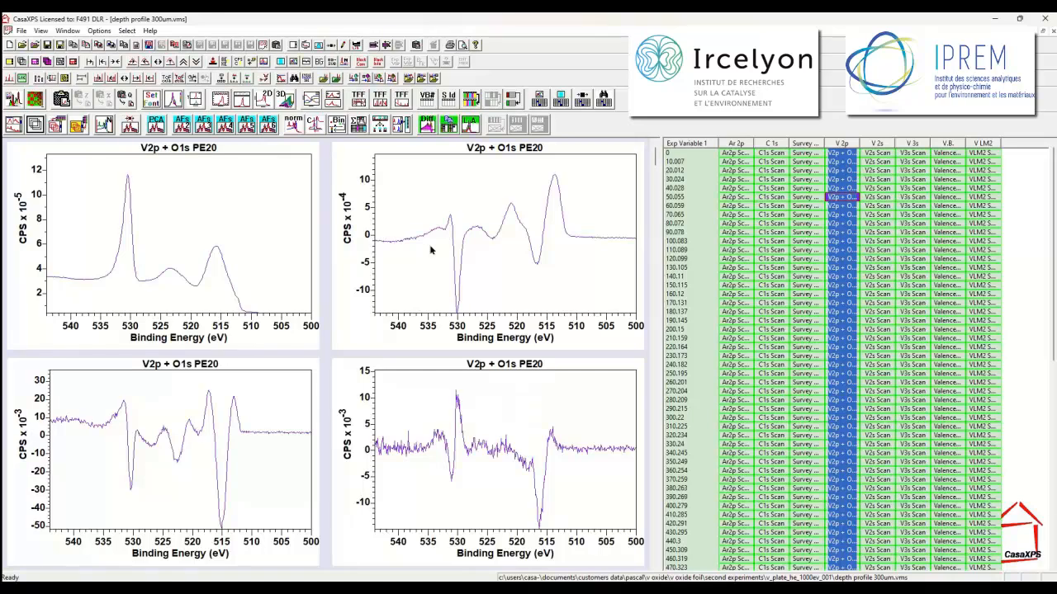
{"action": "mouse_move", "coordinate": [307, 209]}
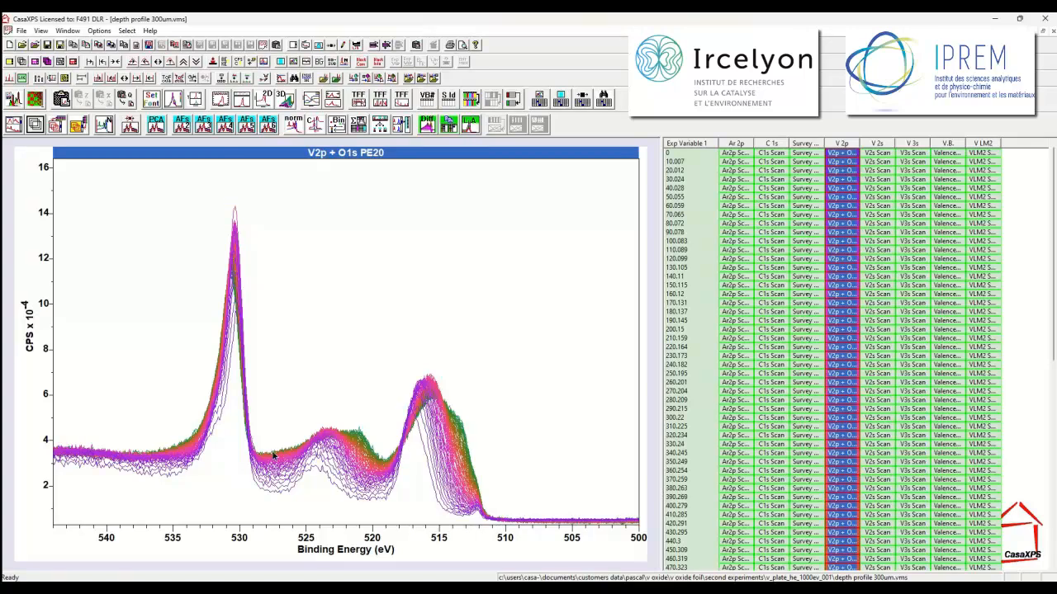
{"action": "mouse_move", "coordinate": [239, 264]}
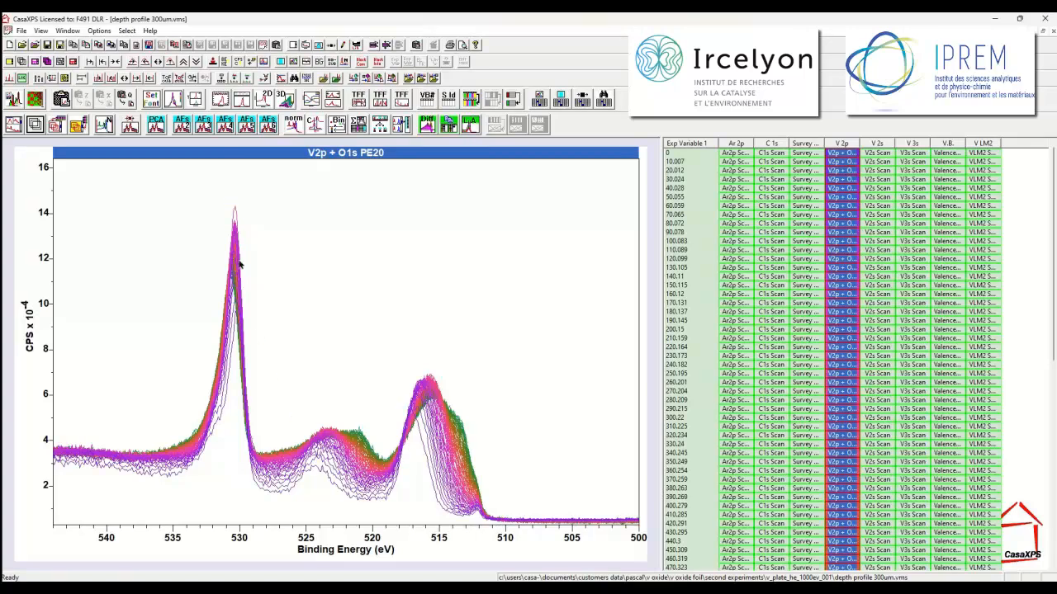
{"action": "mouse_move", "coordinate": [264, 221]}
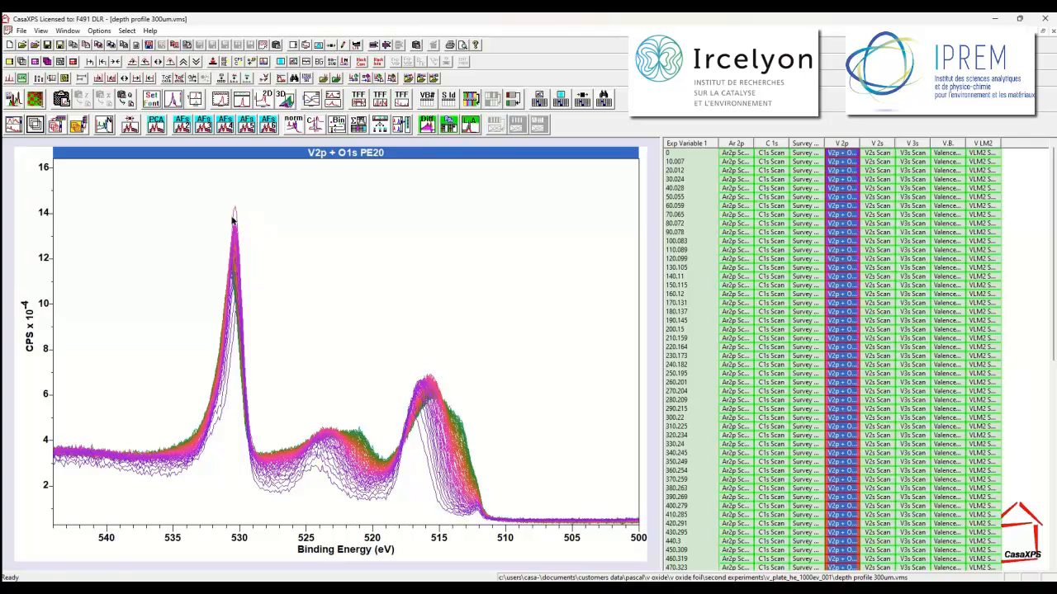
{"action": "mouse_move", "coordinate": [234, 211]}
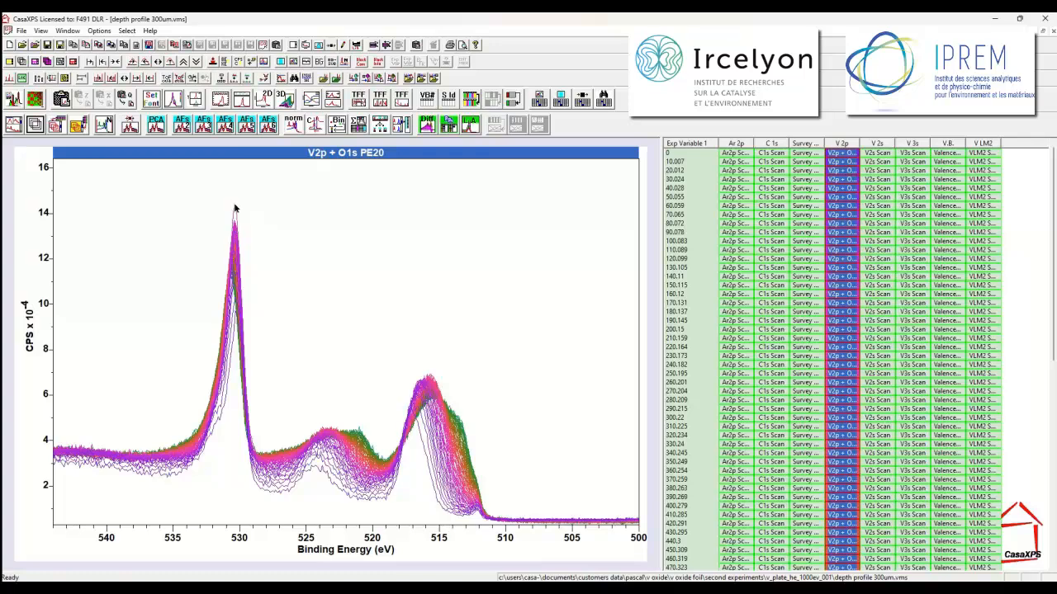
{"action": "mouse_move", "coordinate": [239, 251]}
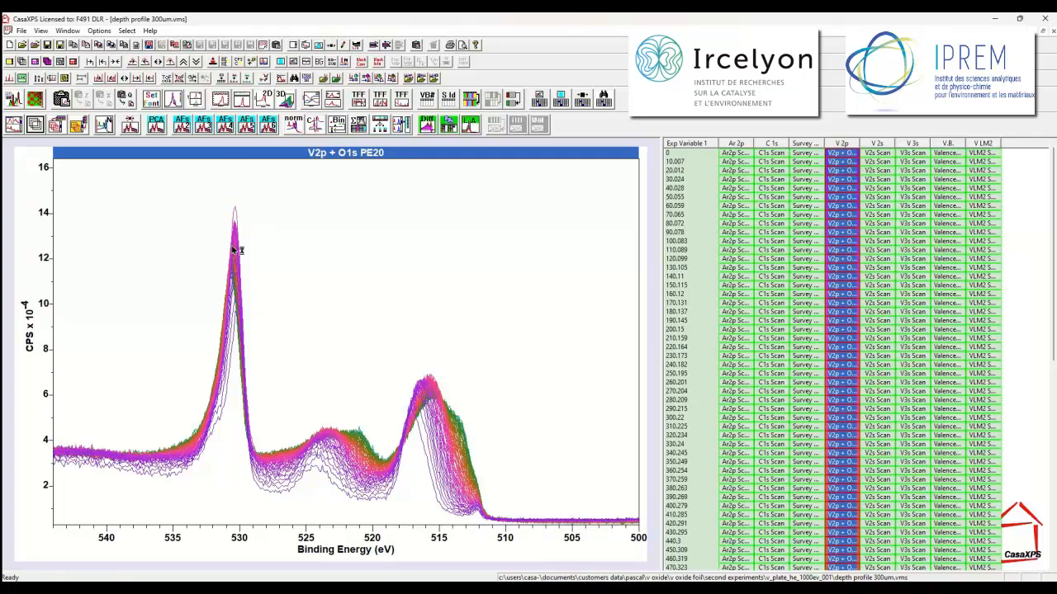
{"action": "mouse_move", "coordinate": [235, 264]}
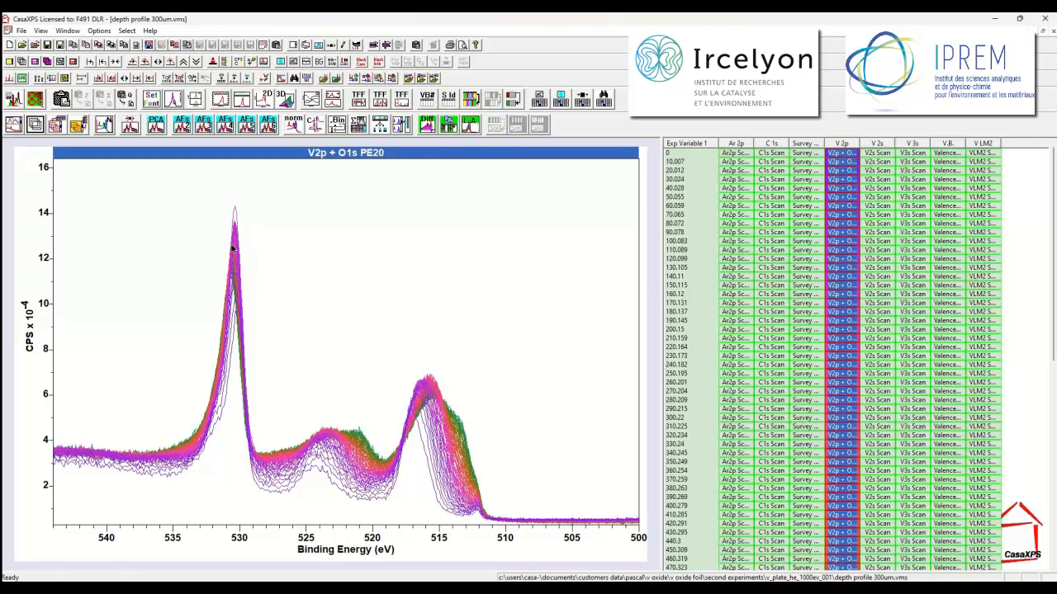
{"action": "mouse_move", "coordinate": [421, 421]}
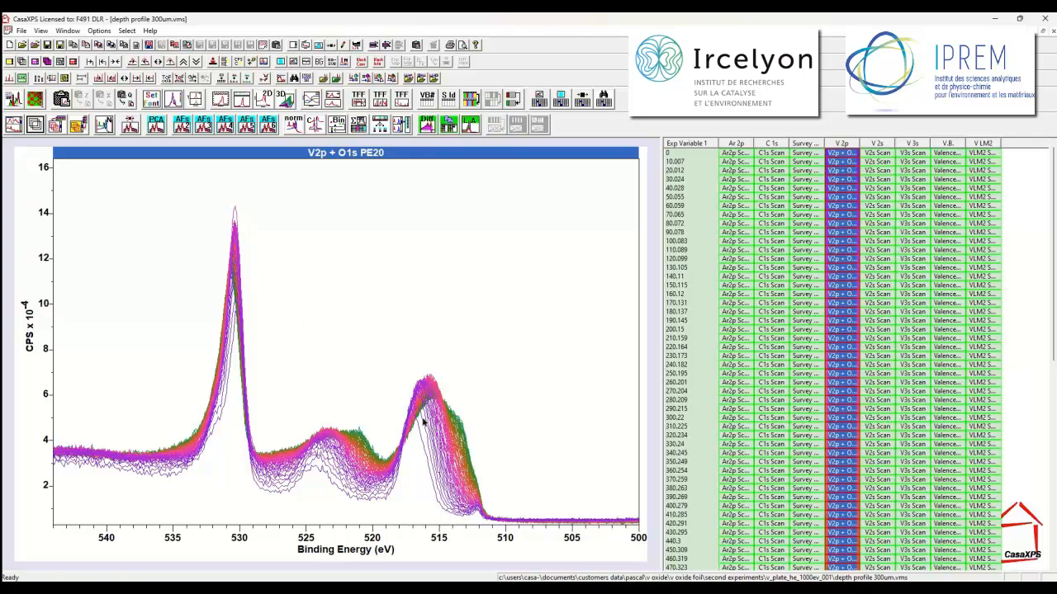
{"action": "mouse_move", "coordinate": [238, 215]}
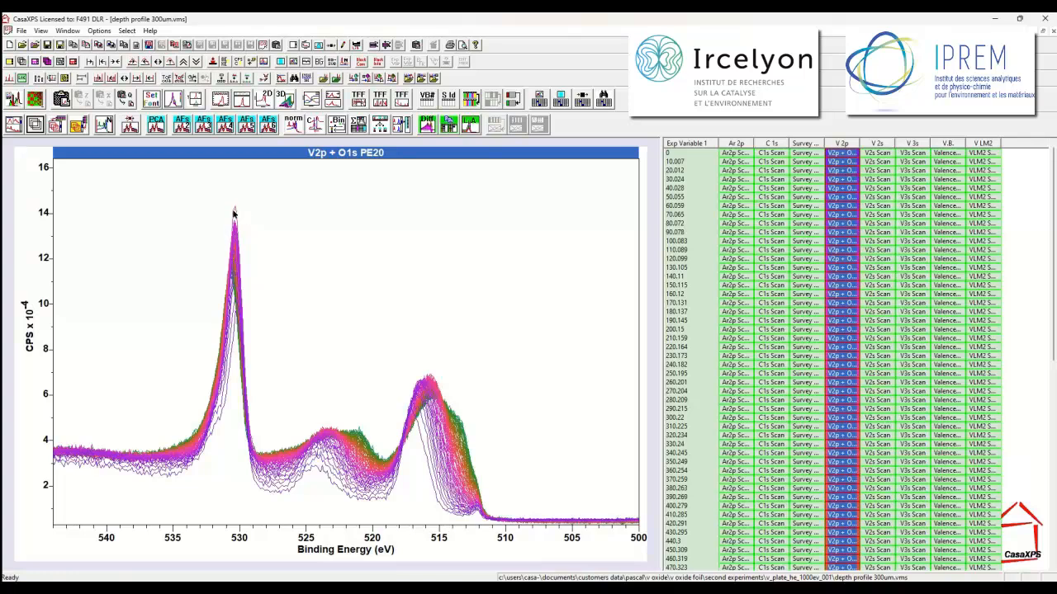
{"action": "mouse_move", "coordinate": [235, 211]}
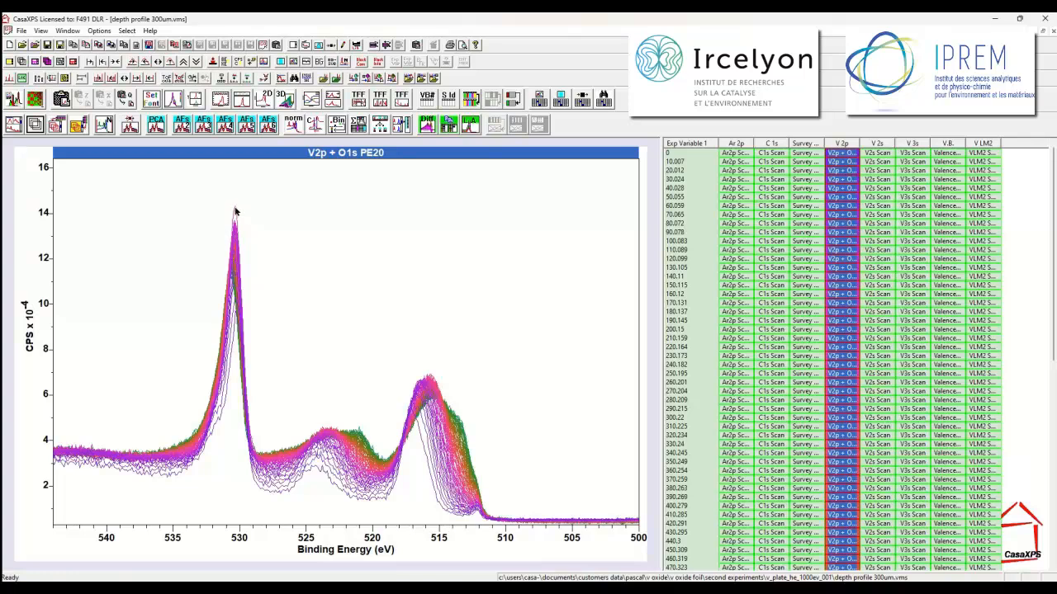
{"action": "mouse_move", "coordinate": [276, 221]}
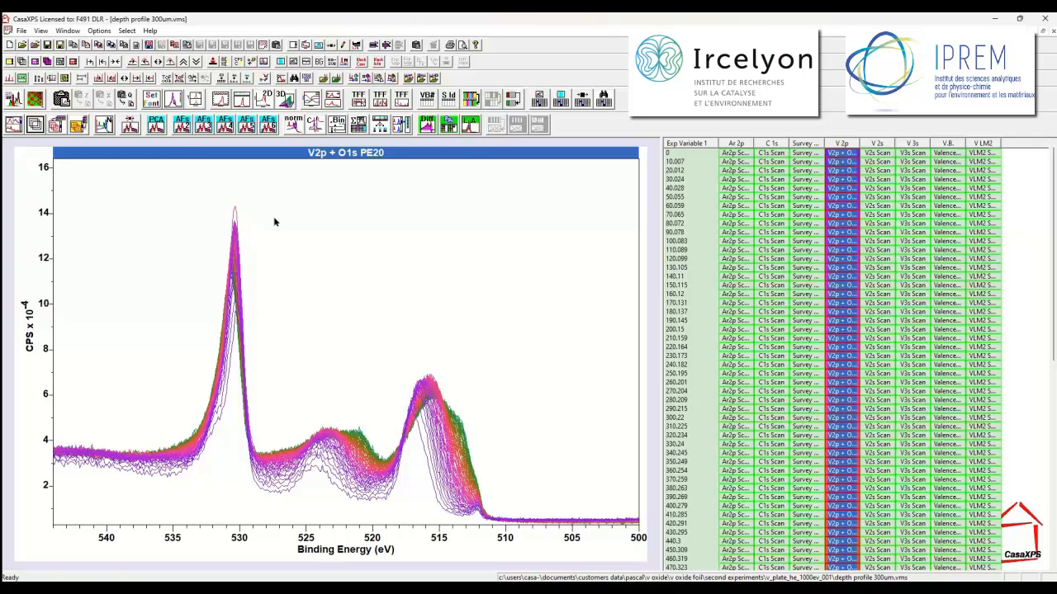
{"action": "mouse_move", "coordinate": [239, 212]}
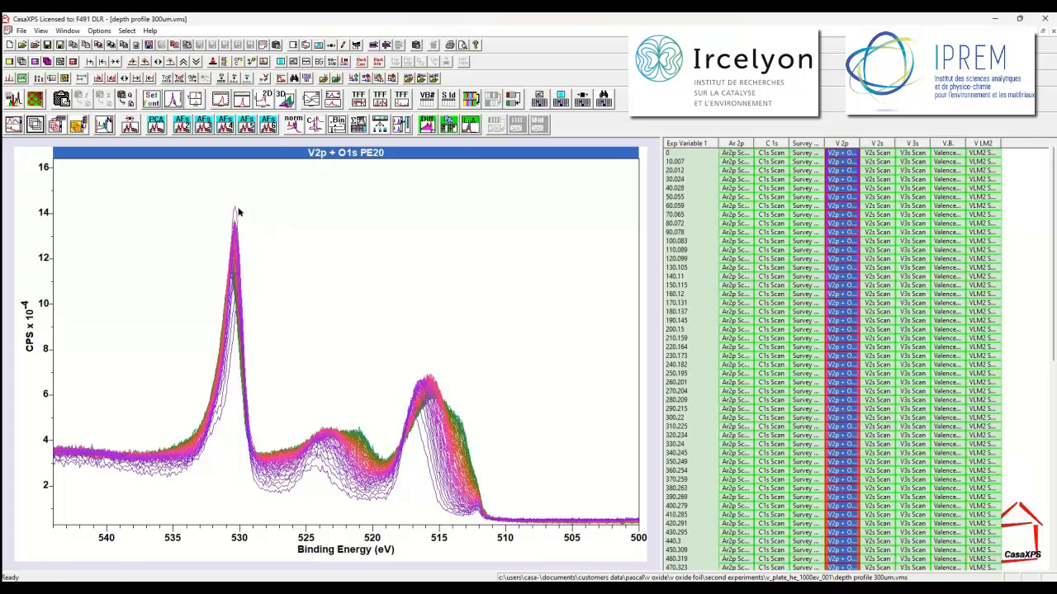
{"action": "mouse_move", "coordinate": [236, 212]}
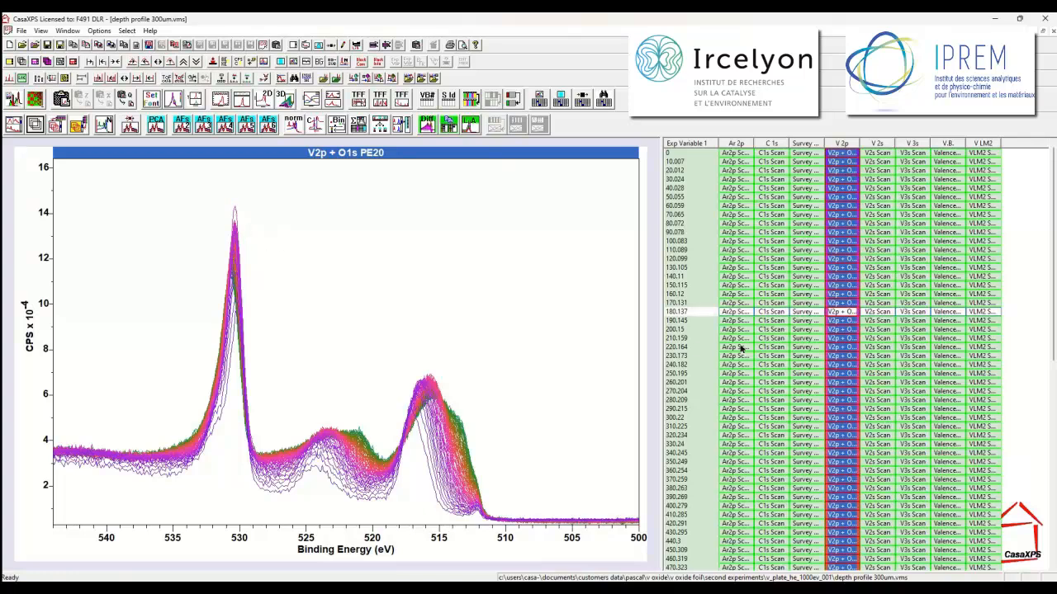
{"action": "mouse_move", "coordinate": [806, 312]}
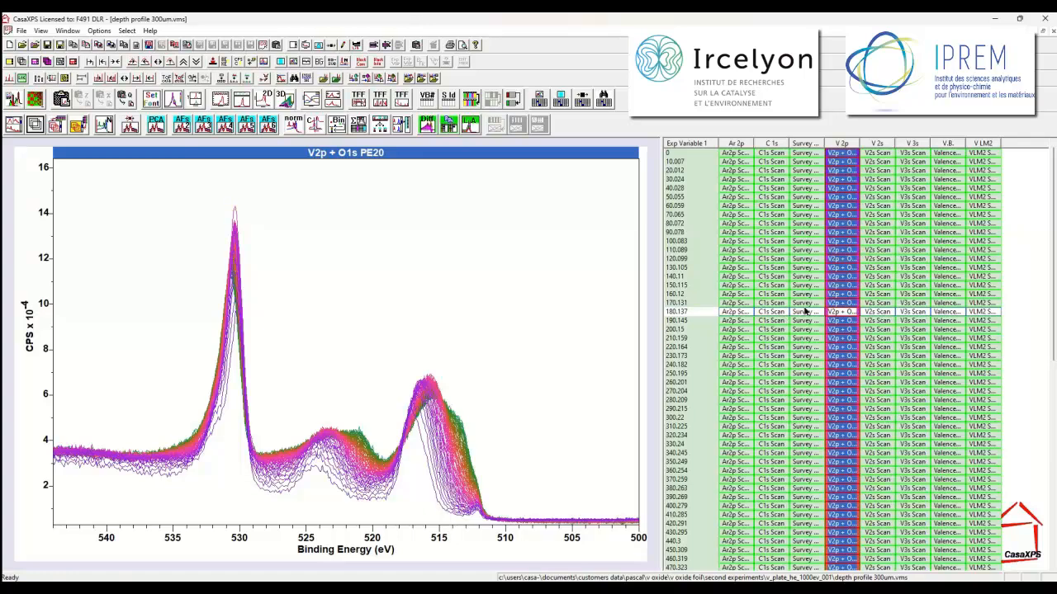
{"action": "mouse_move", "coordinate": [840, 268]}
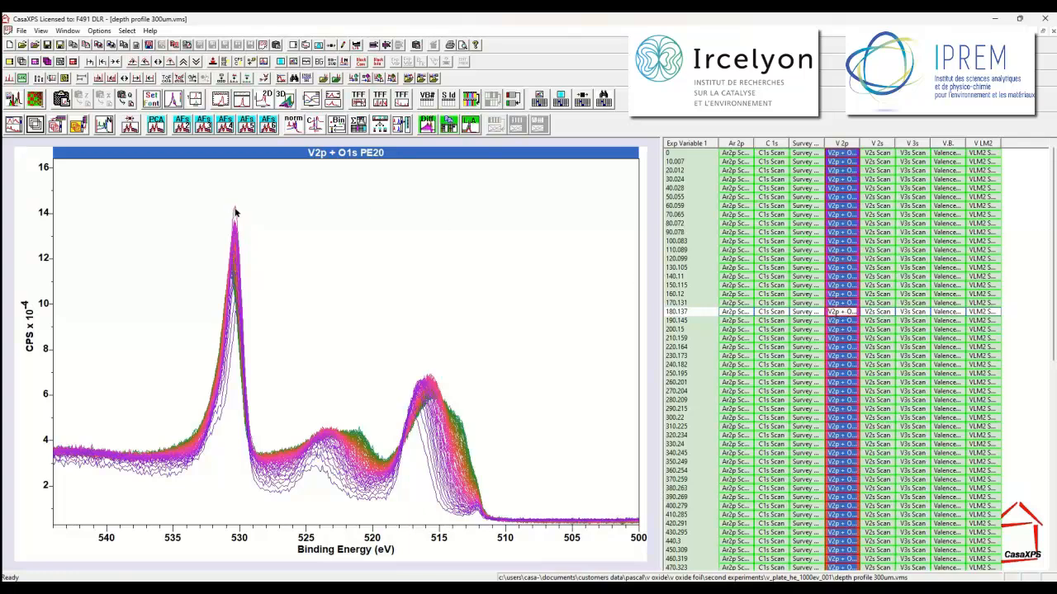
{"action": "mouse_move", "coordinate": [239, 212]}
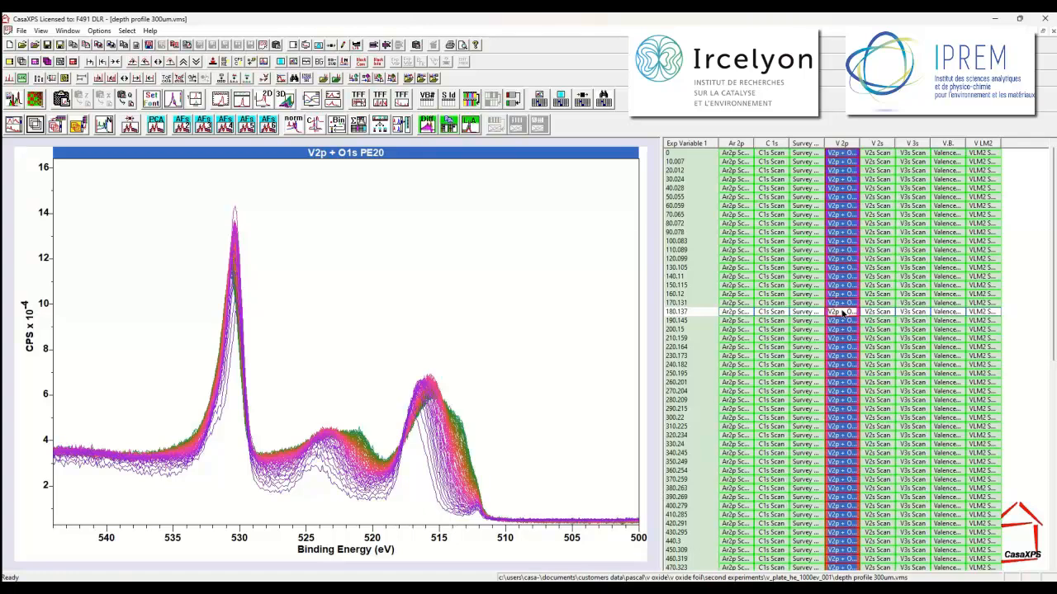
{"action": "left_click", "coordinate": [734, 312]}
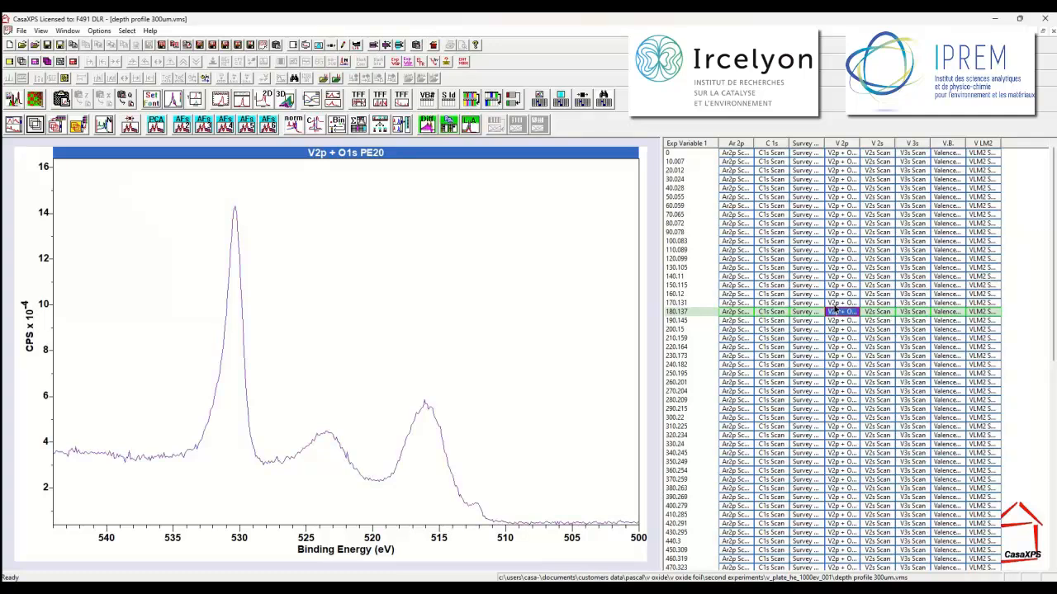
- Overlay the neighbouring depth V2p + O1s spectra with the suspect outlier spectrum
{"action": "left_click", "coordinate": [842, 302]}
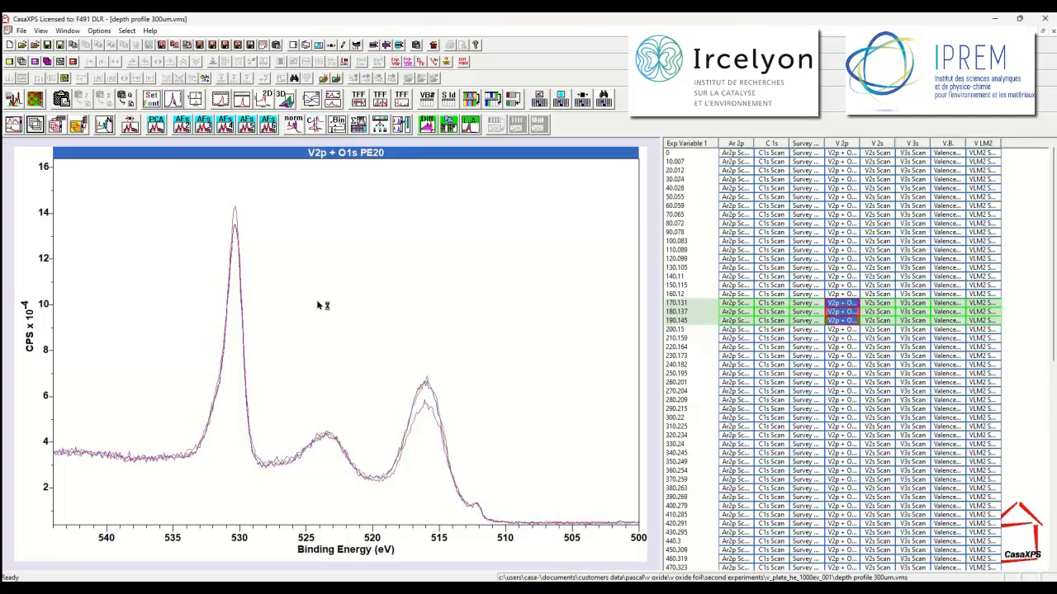
{"action": "mouse_move", "coordinate": [838, 331]}
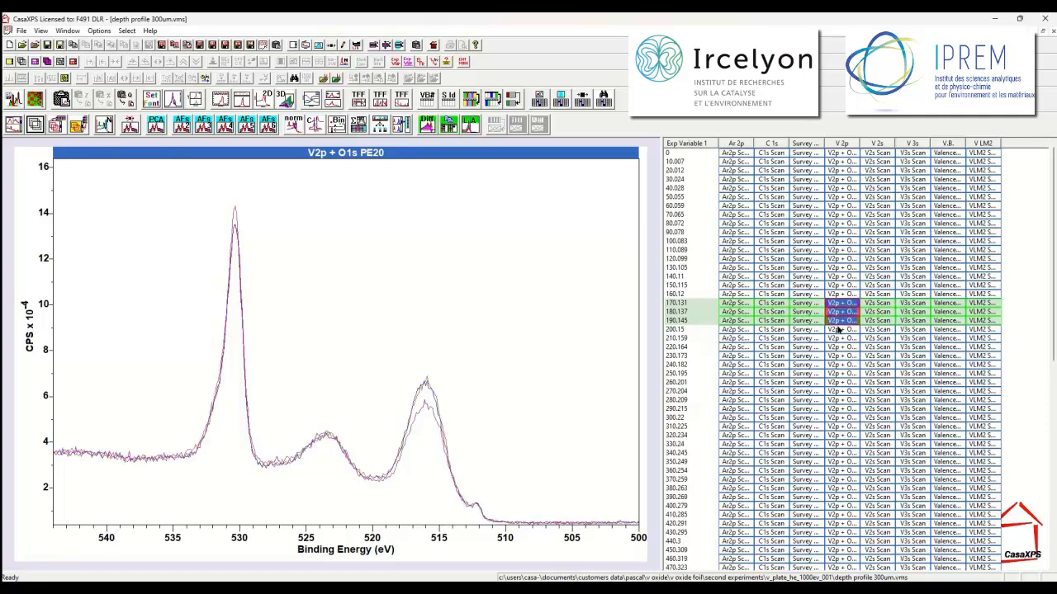
{"action": "mouse_move", "coordinate": [499, 267]}
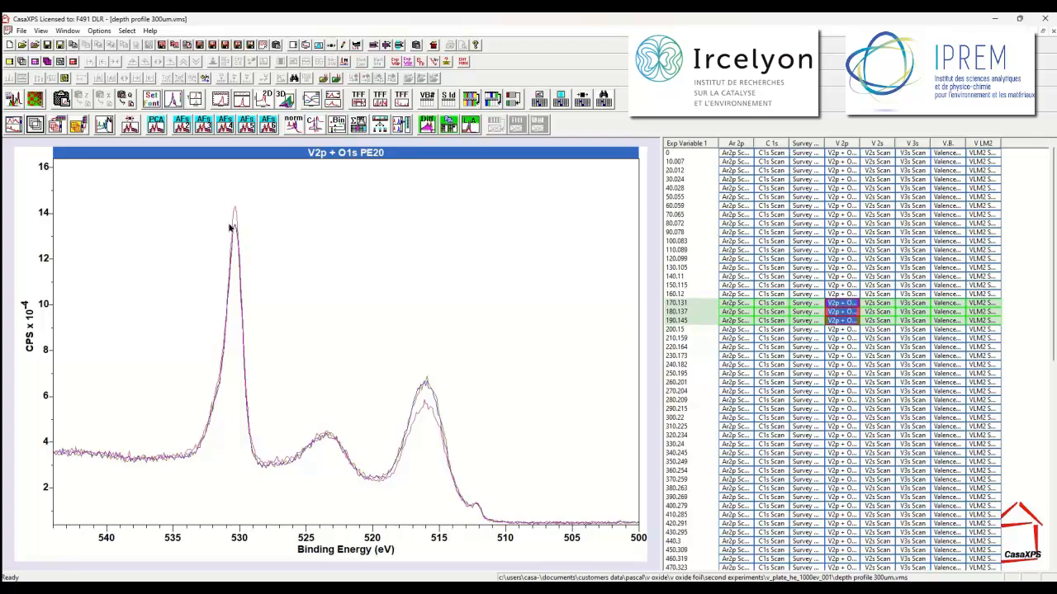
{"action": "mouse_move", "coordinate": [238, 218]}
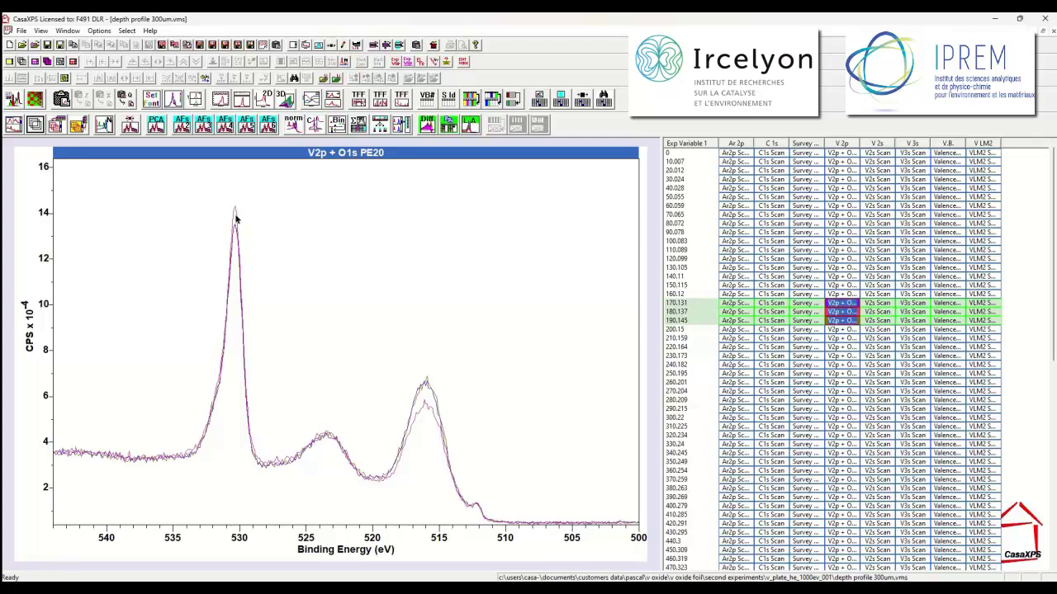
{"action": "mouse_move", "coordinate": [306, 452]}
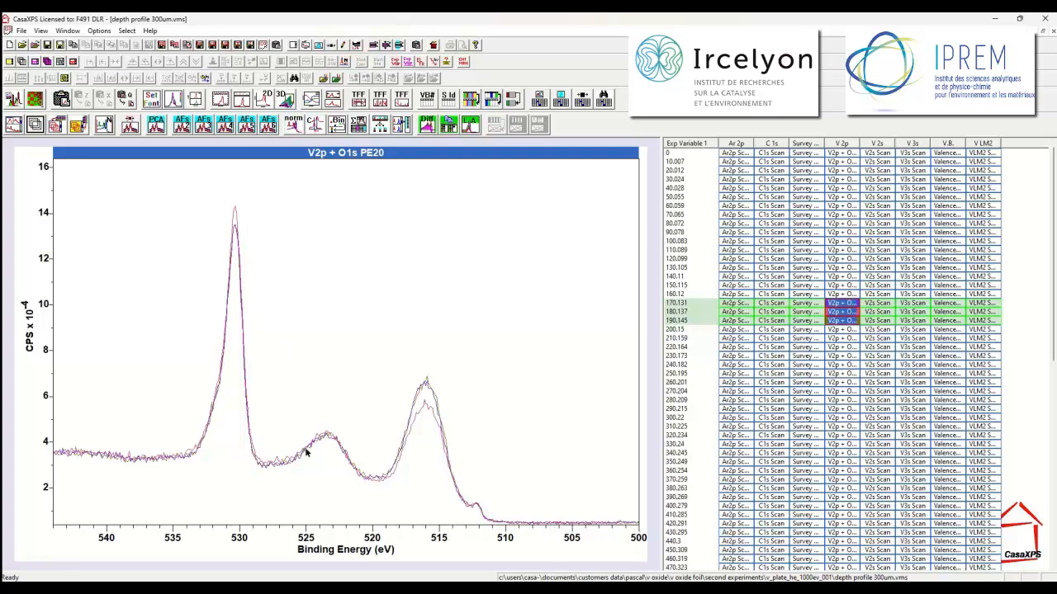
{"action": "mouse_move", "coordinate": [324, 437]}
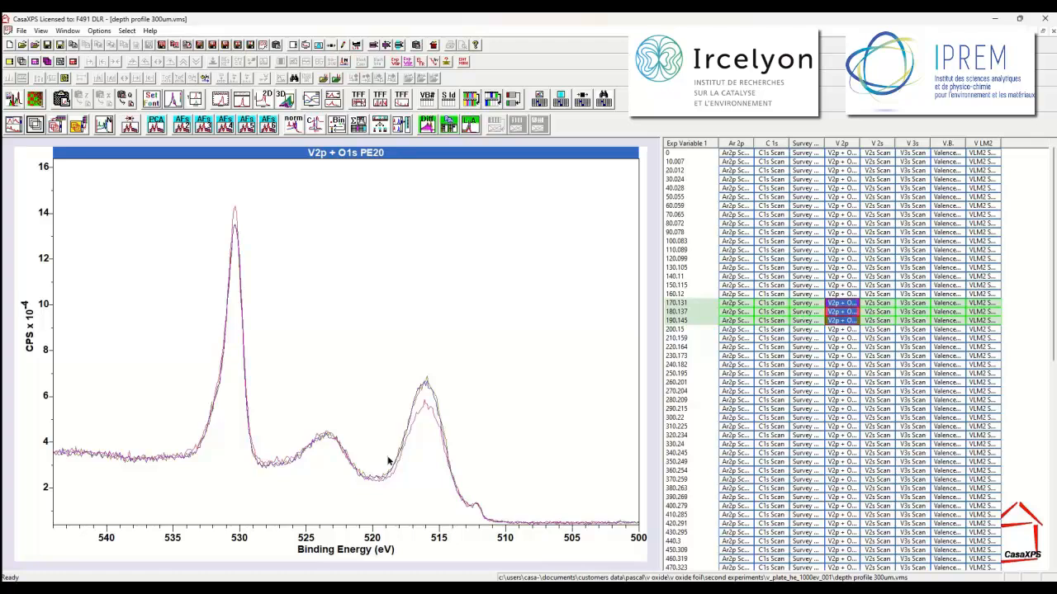
{"action": "mouse_move", "coordinate": [427, 410]}
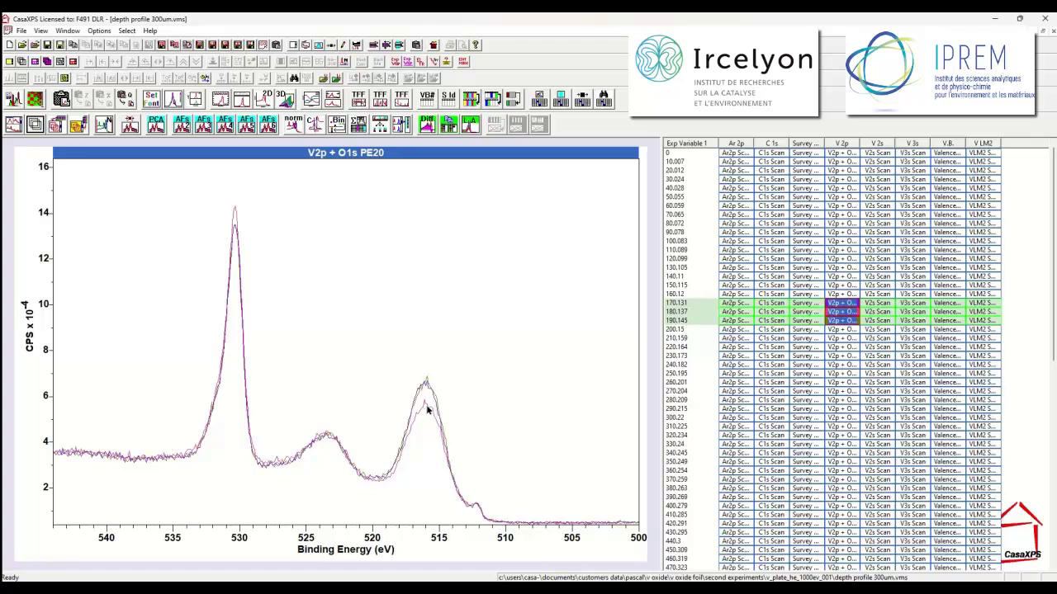
{"action": "mouse_move", "coordinate": [423, 416]}
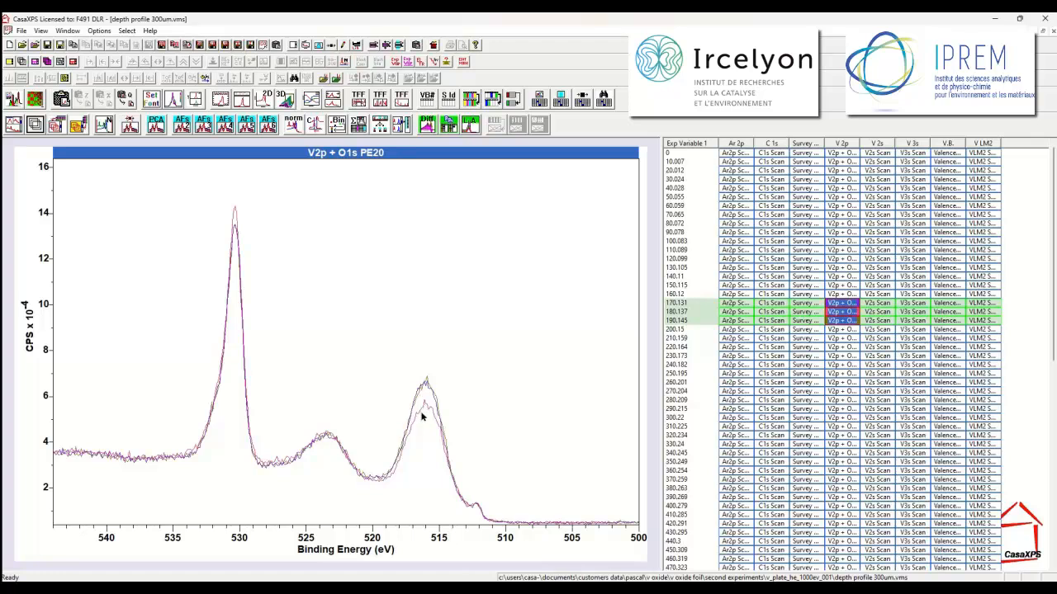
{"action": "mouse_move", "coordinate": [476, 511]}
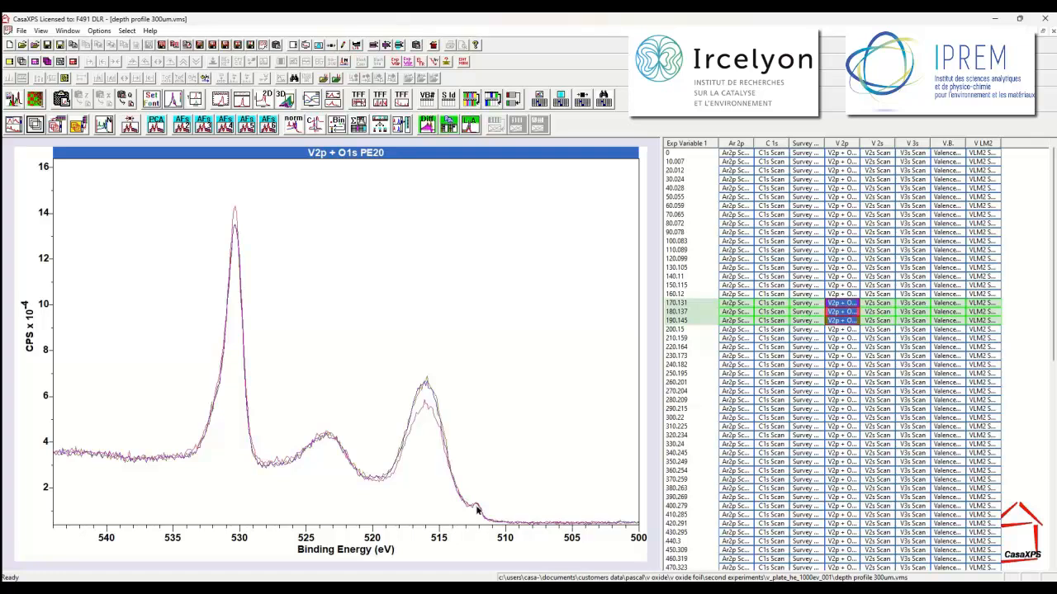
{"action": "mouse_move", "coordinate": [482, 520]}
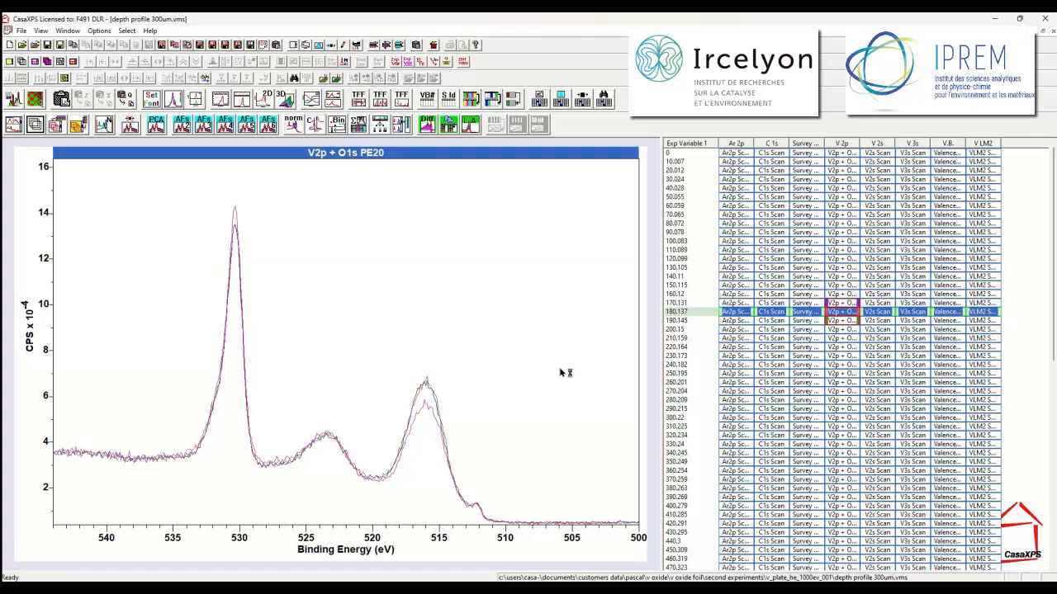
{"action": "mouse_move", "coordinate": [284, 257]}
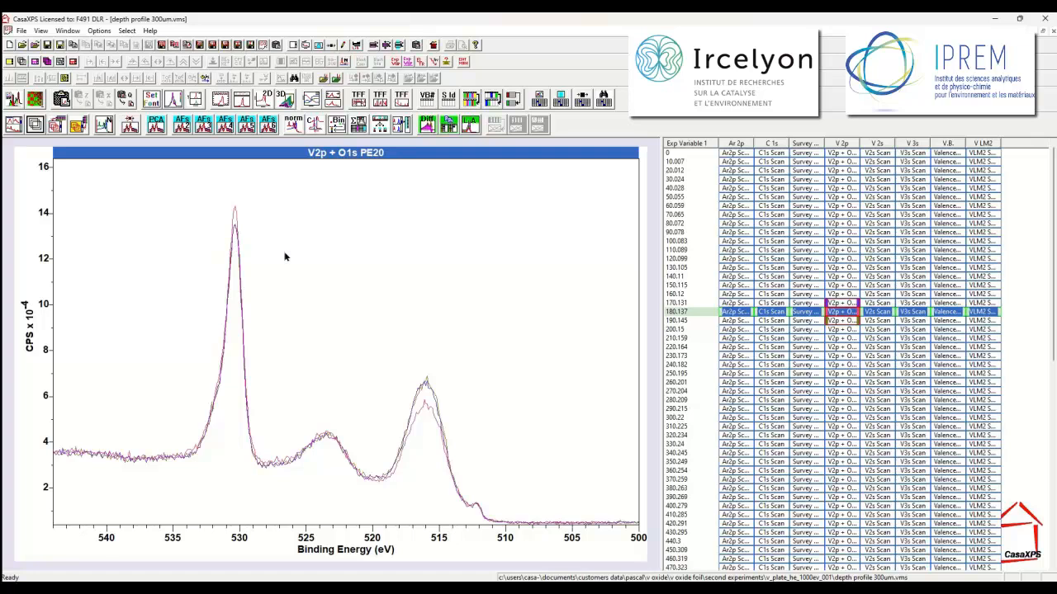
{"action": "mouse_move", "coordinate": [324, 279]}
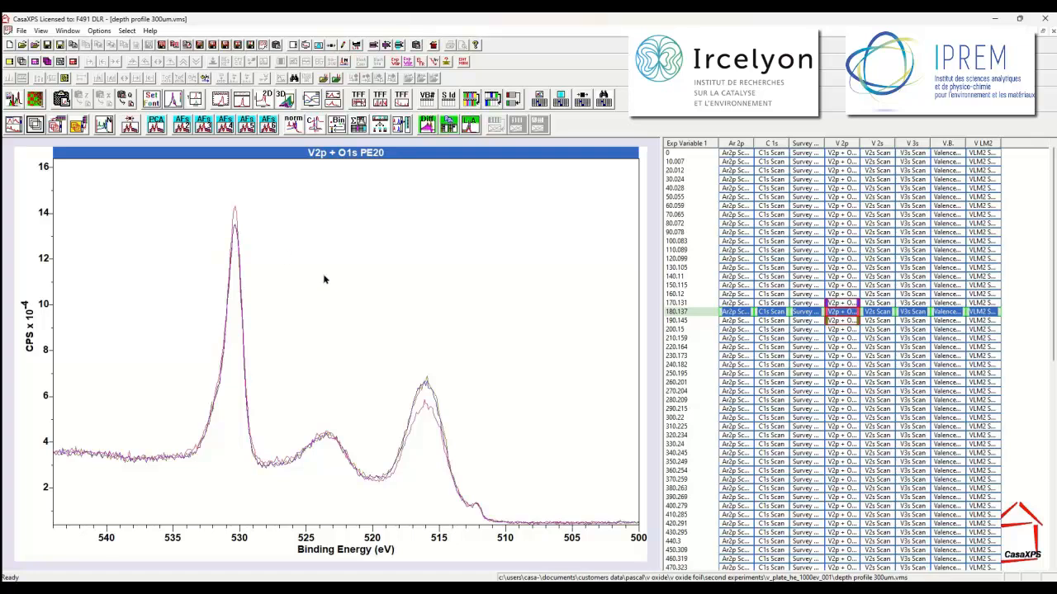
{"action": "mouse_move", "coordinate": [332, 279]}
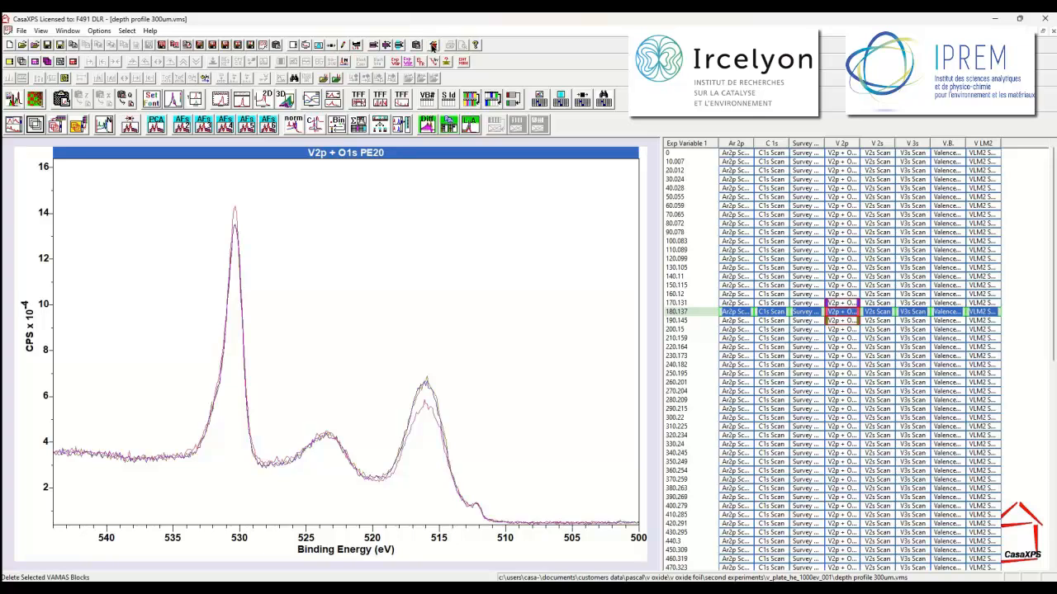
{"action": "mouse_move", "coordinate": [432, 47]}
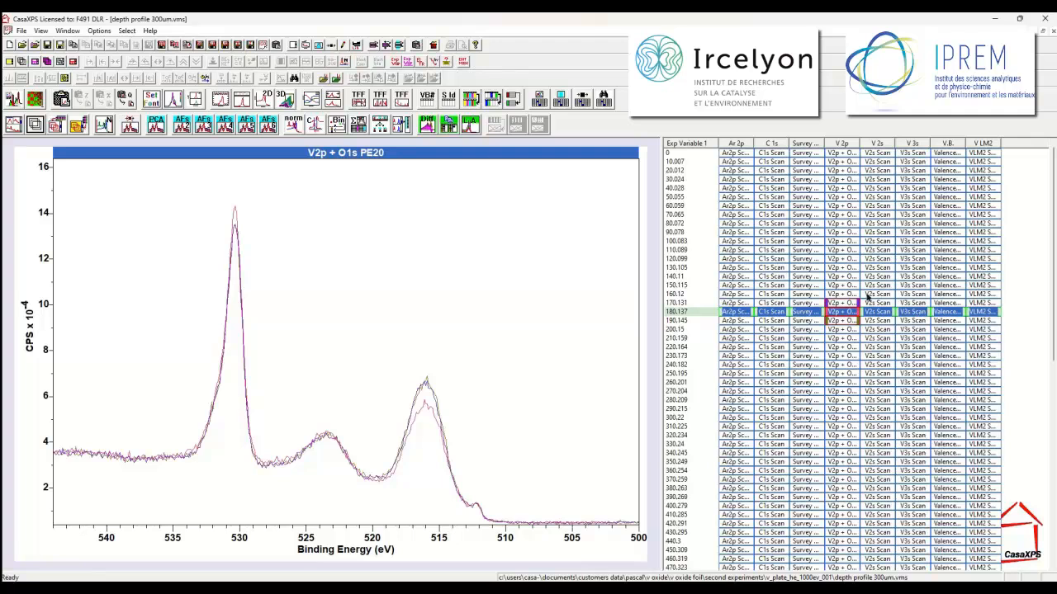
- Delete the outlier's selected VAMAS blocks, confirming Yes, and reselect the V2p column
{"action": "left_click", "coordinate": [433, 46]}
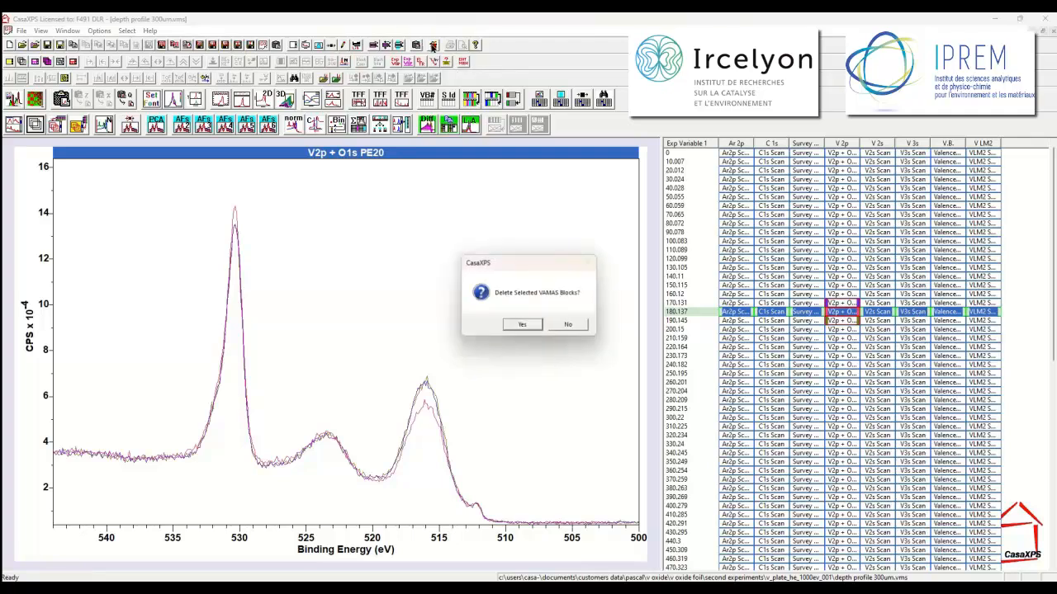
{"action": "left_click", "coordinate": [521, 324]}
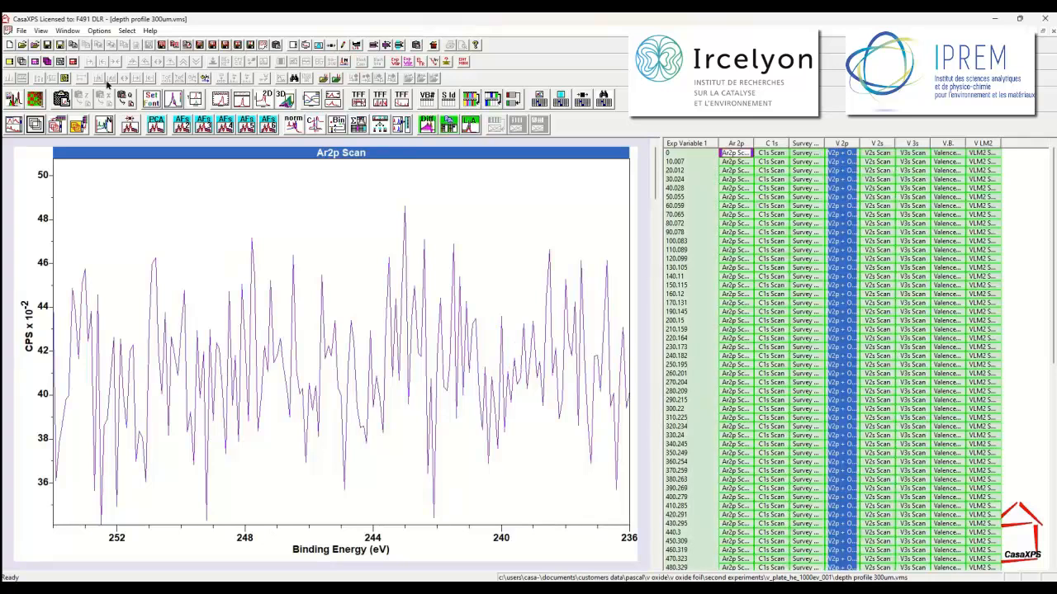
{"action": "left_click", "coordinate": [840, 152]}
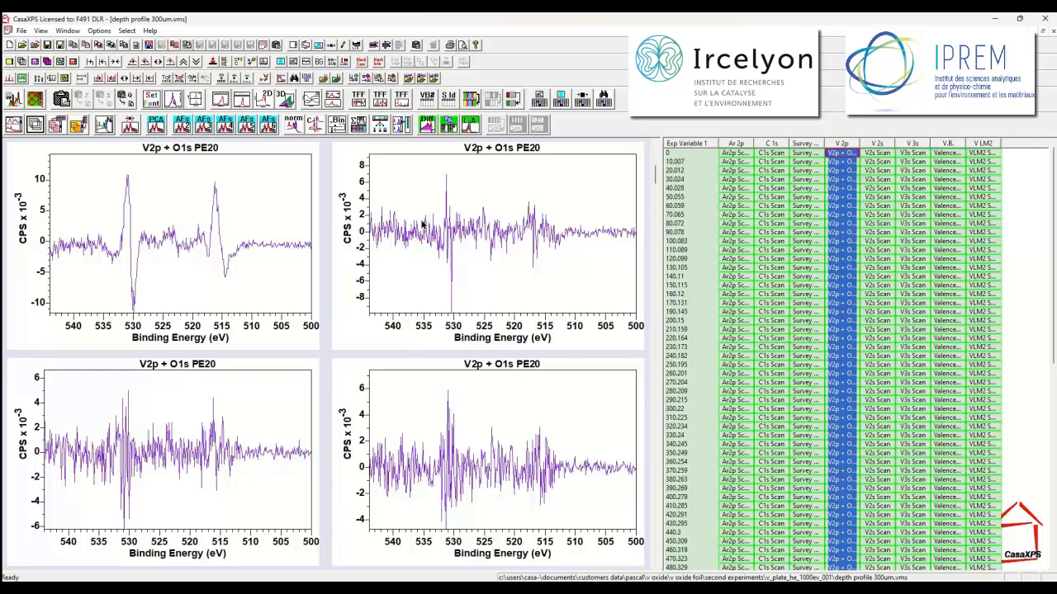
{"action": "mouse_move", "coordinate": [428, 224]}
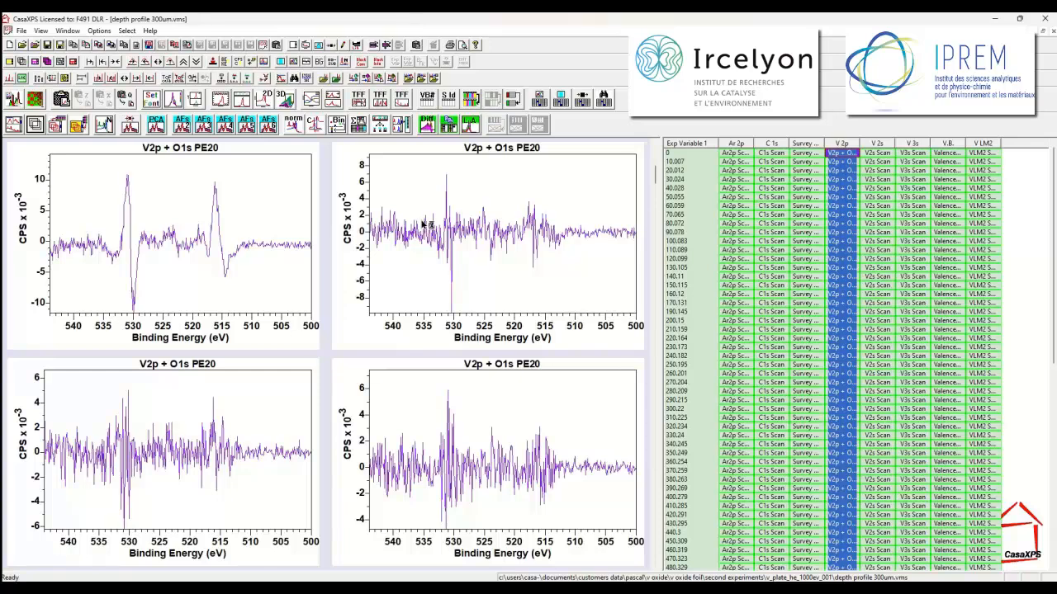